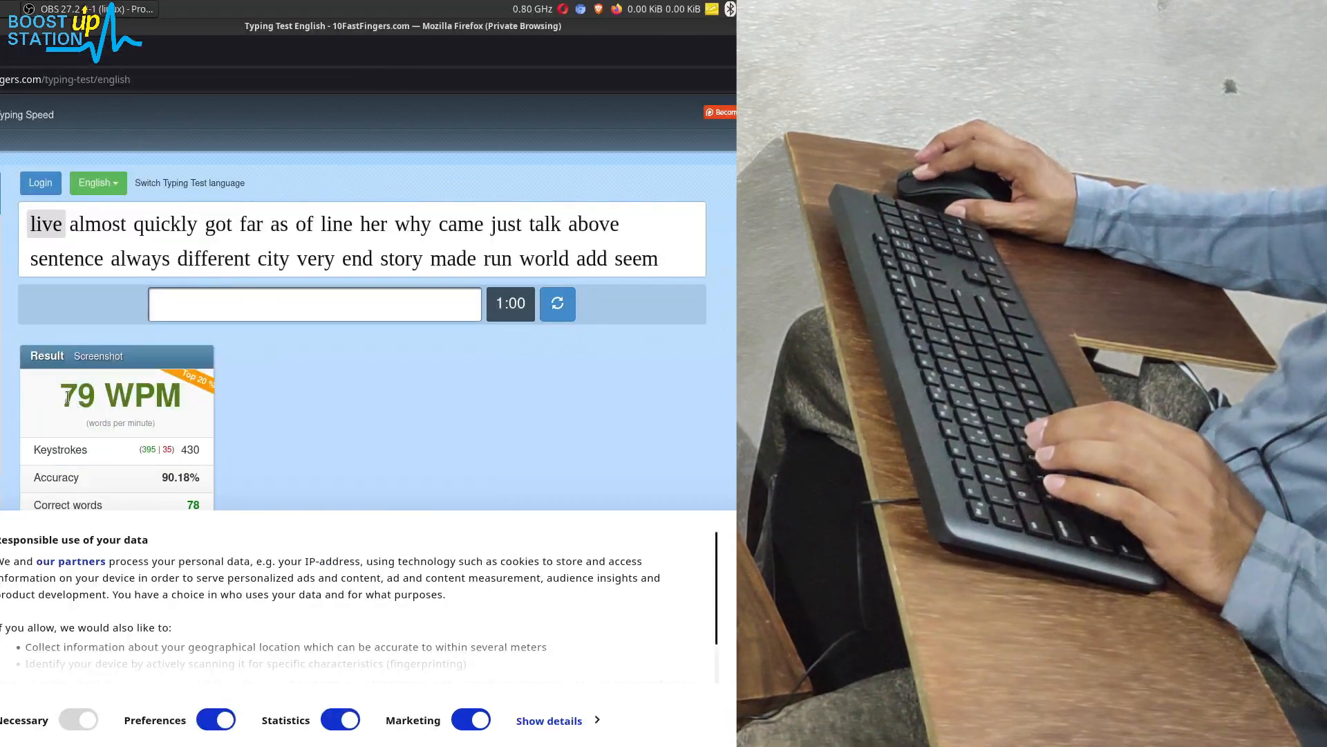
- Focus the typing input box below the word list so the test is ready
double_click(120, 396)
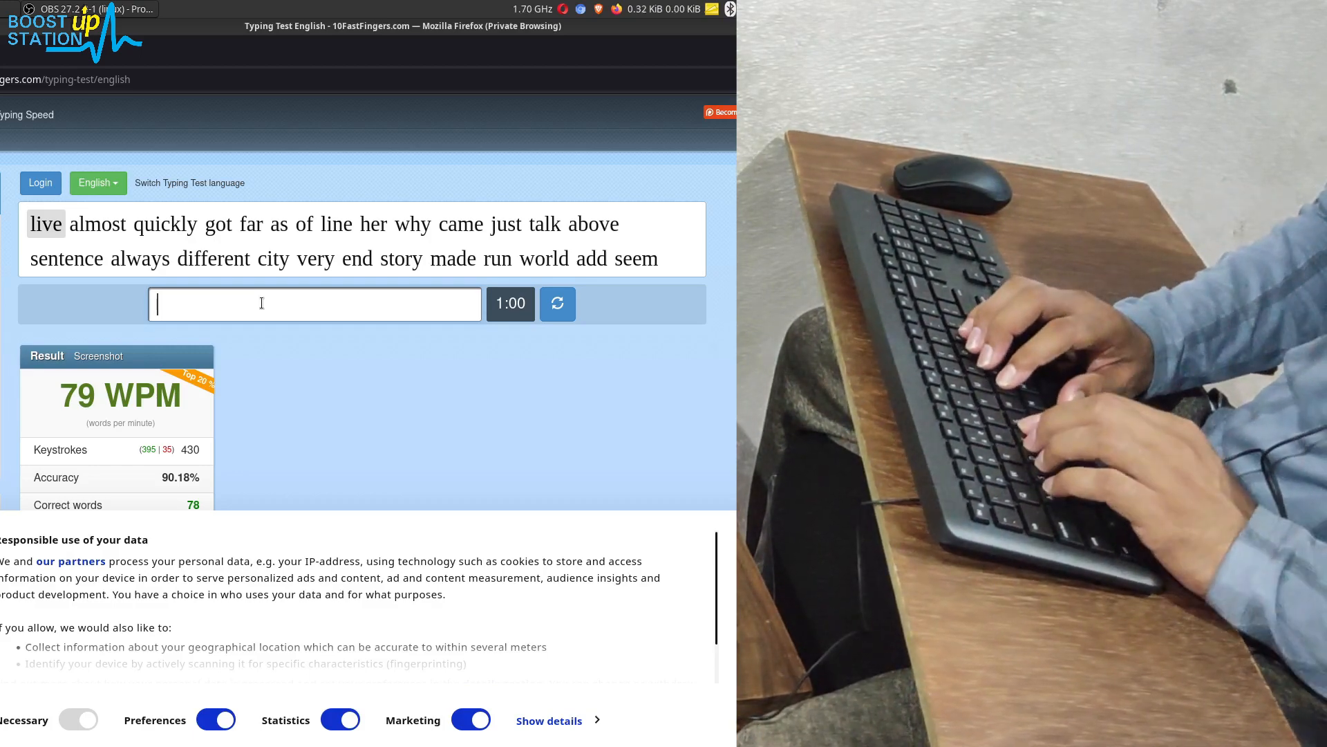
- Type the first run of highlighted words (as, why, just, different, she, different...)
text(qu)
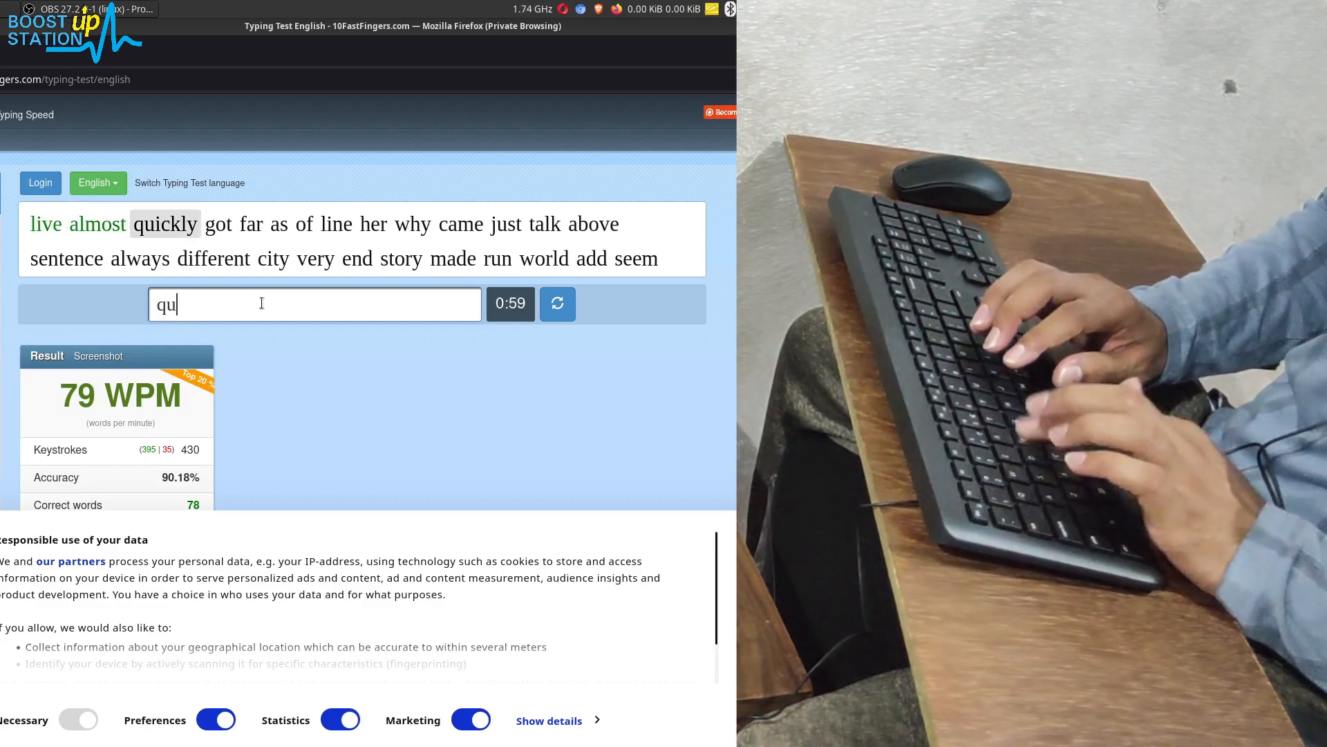
text(as)
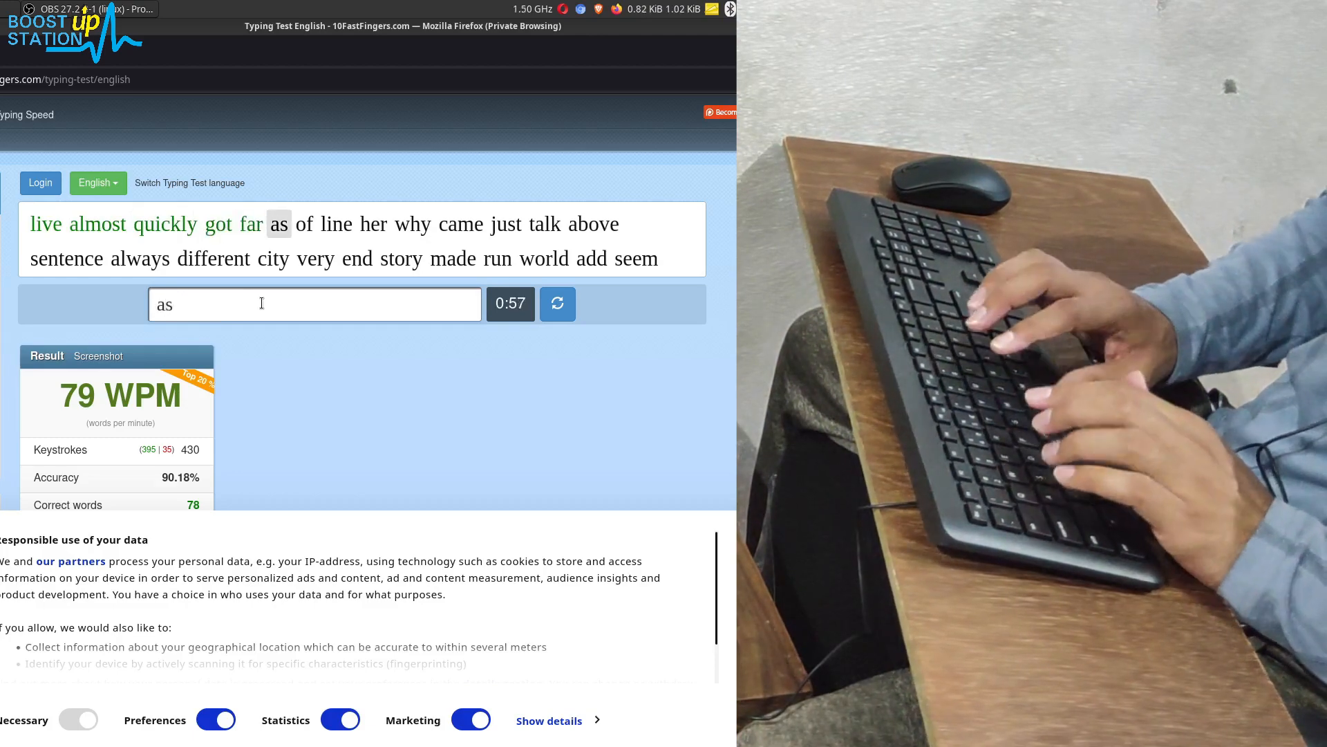
text(why)
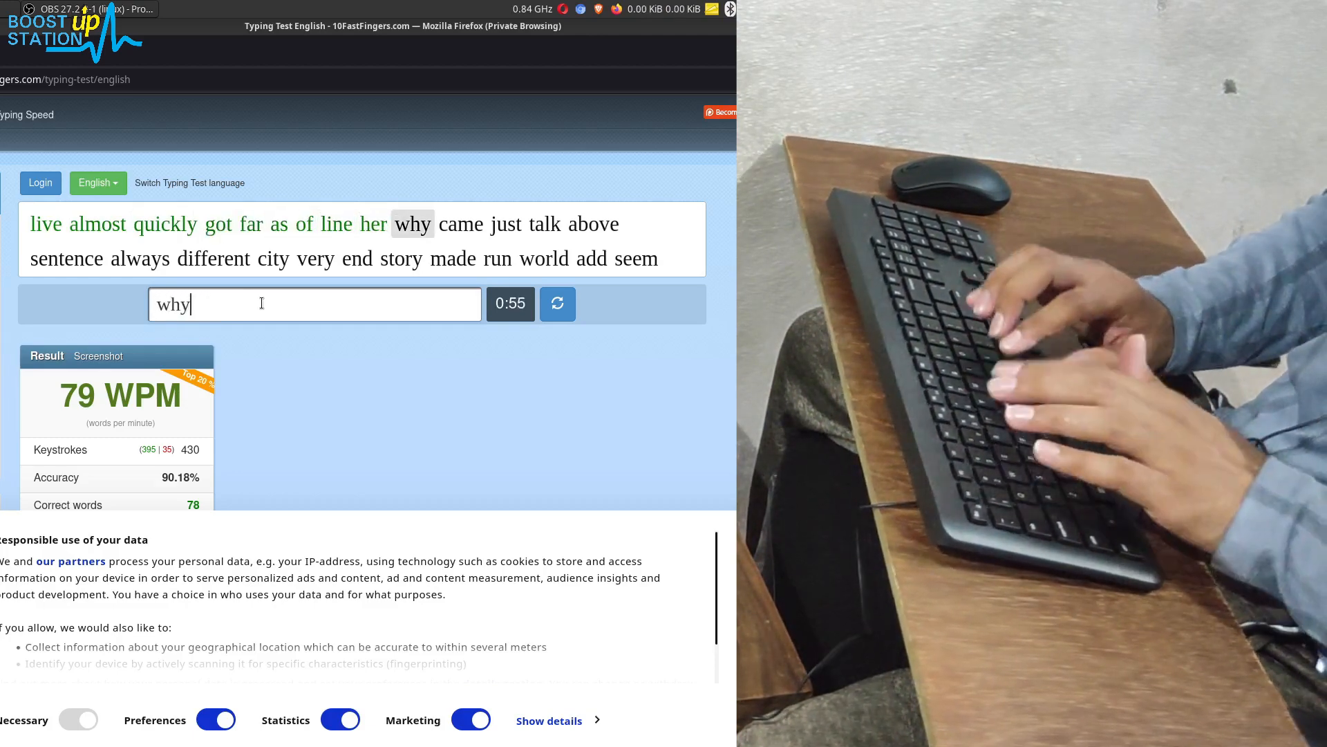
text(just)
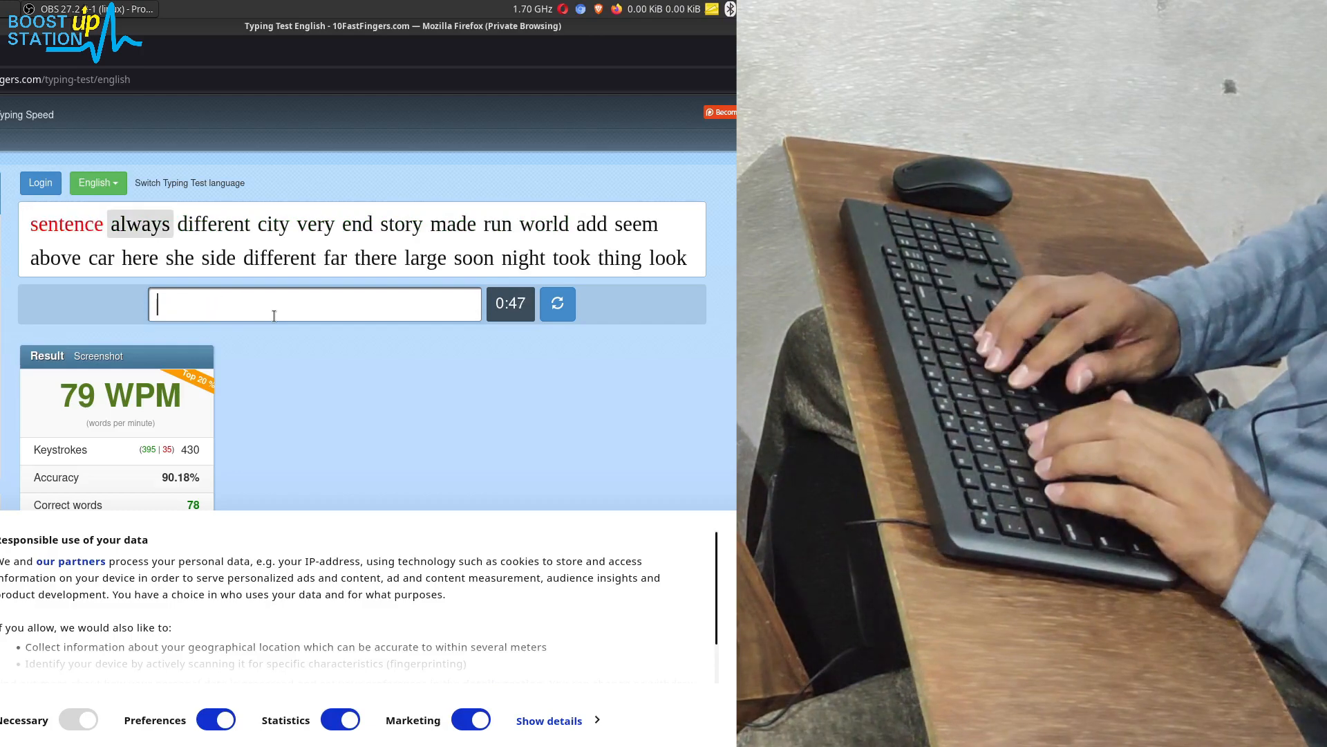
text(different)
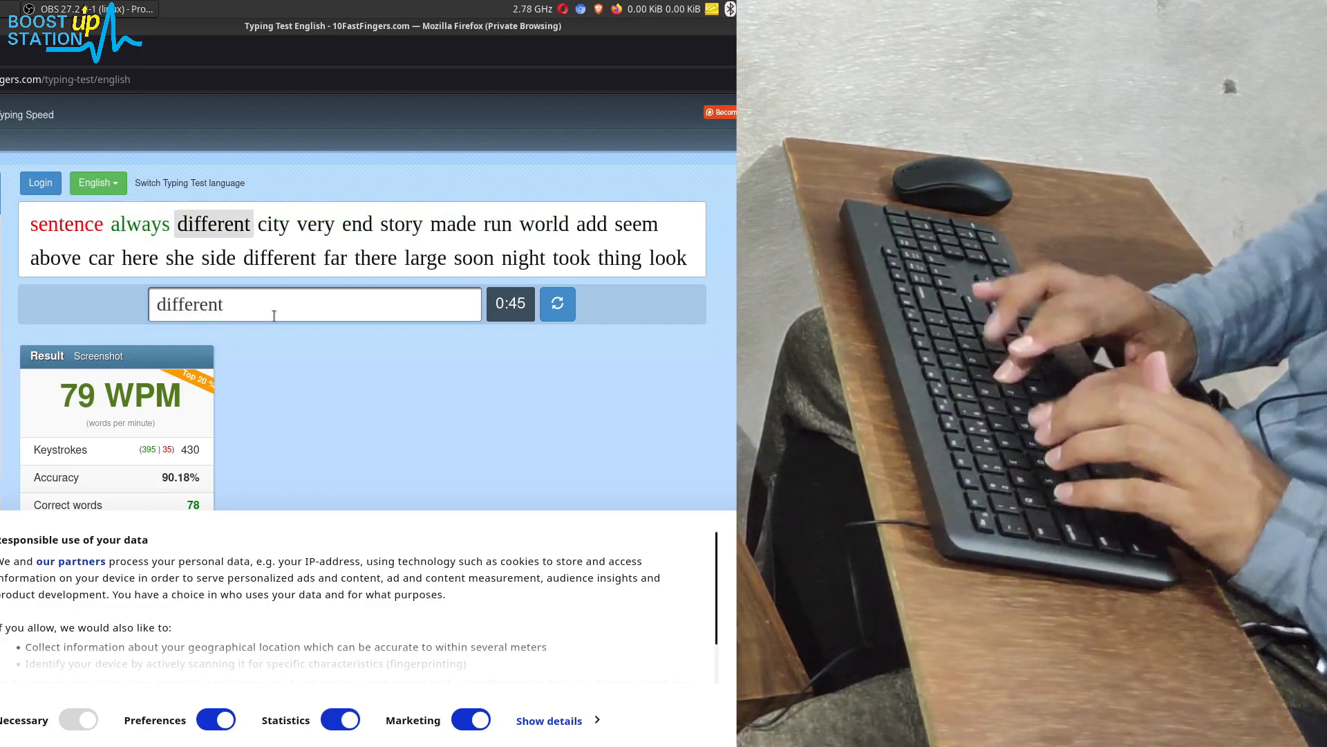
text(s)
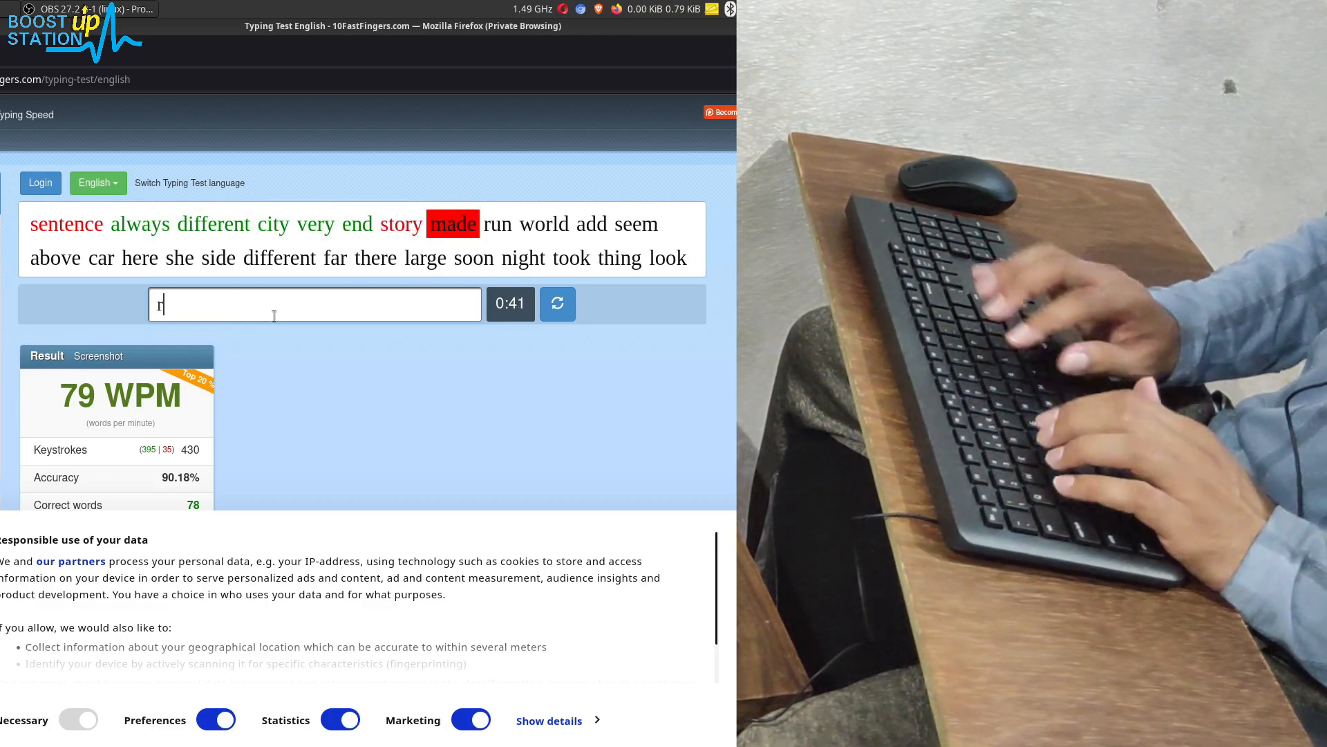
text(wor)
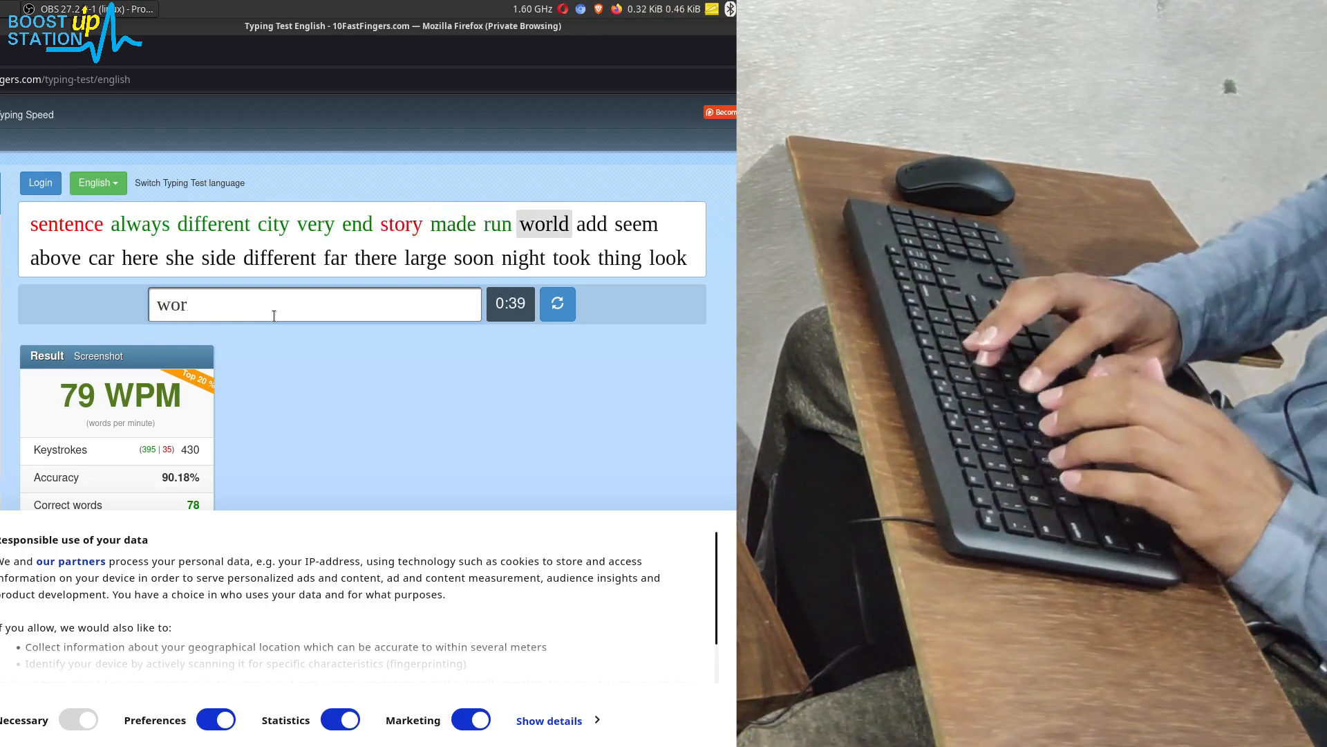
text(abo)
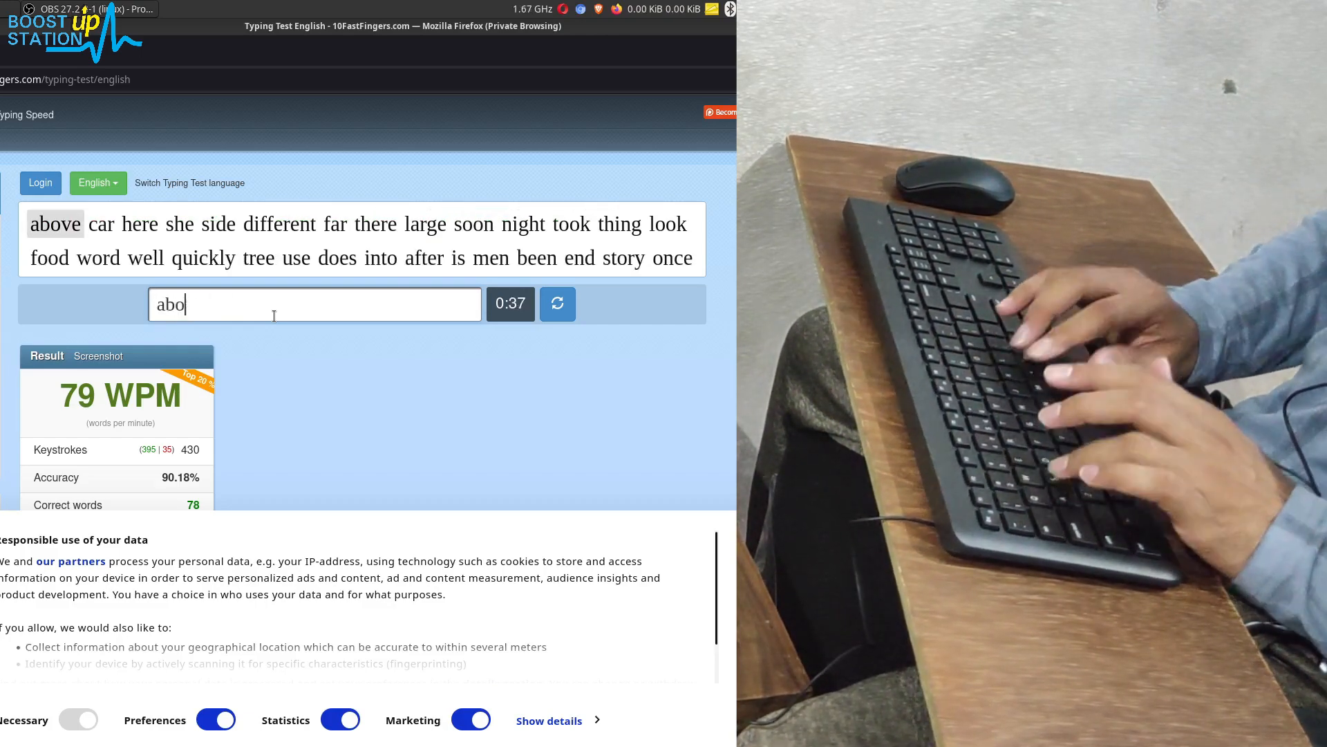
text(she)
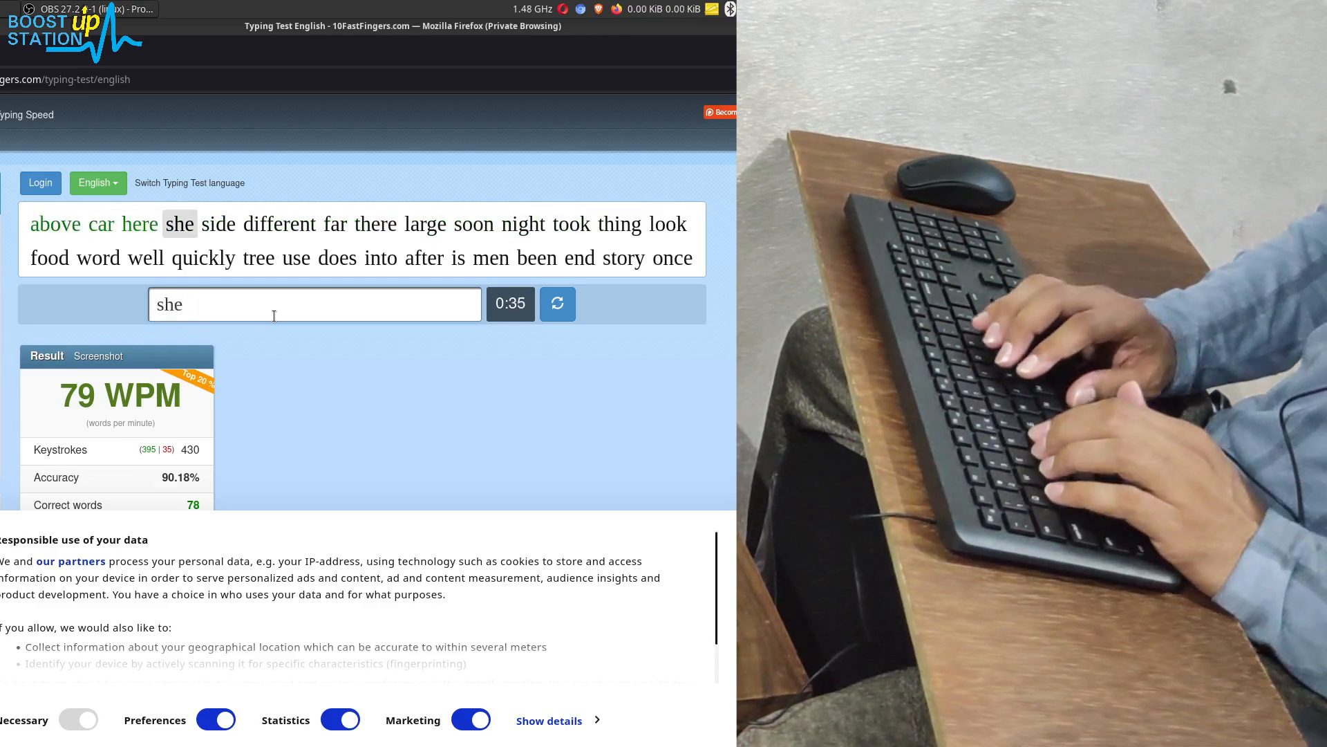
text(different)
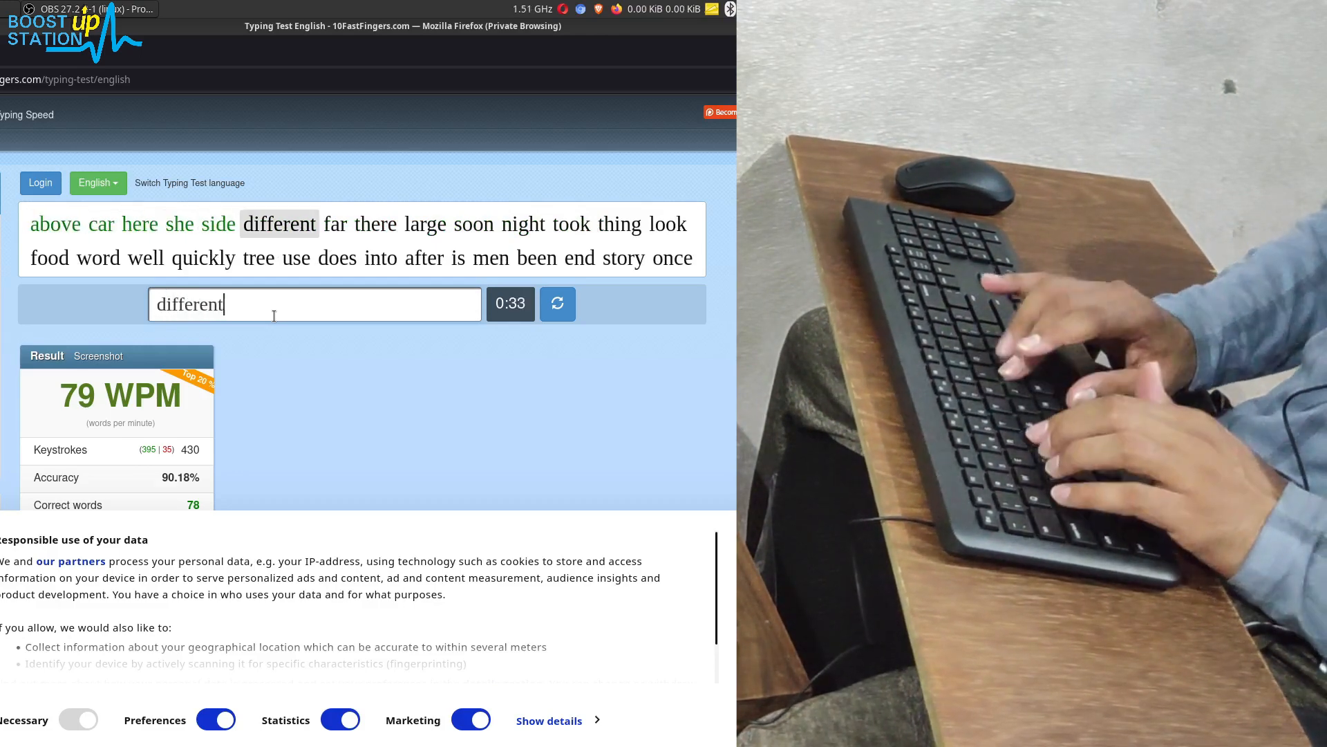
- Continue typing the word list (quickly, watch...) until the one-minute timer runs out
text(th)
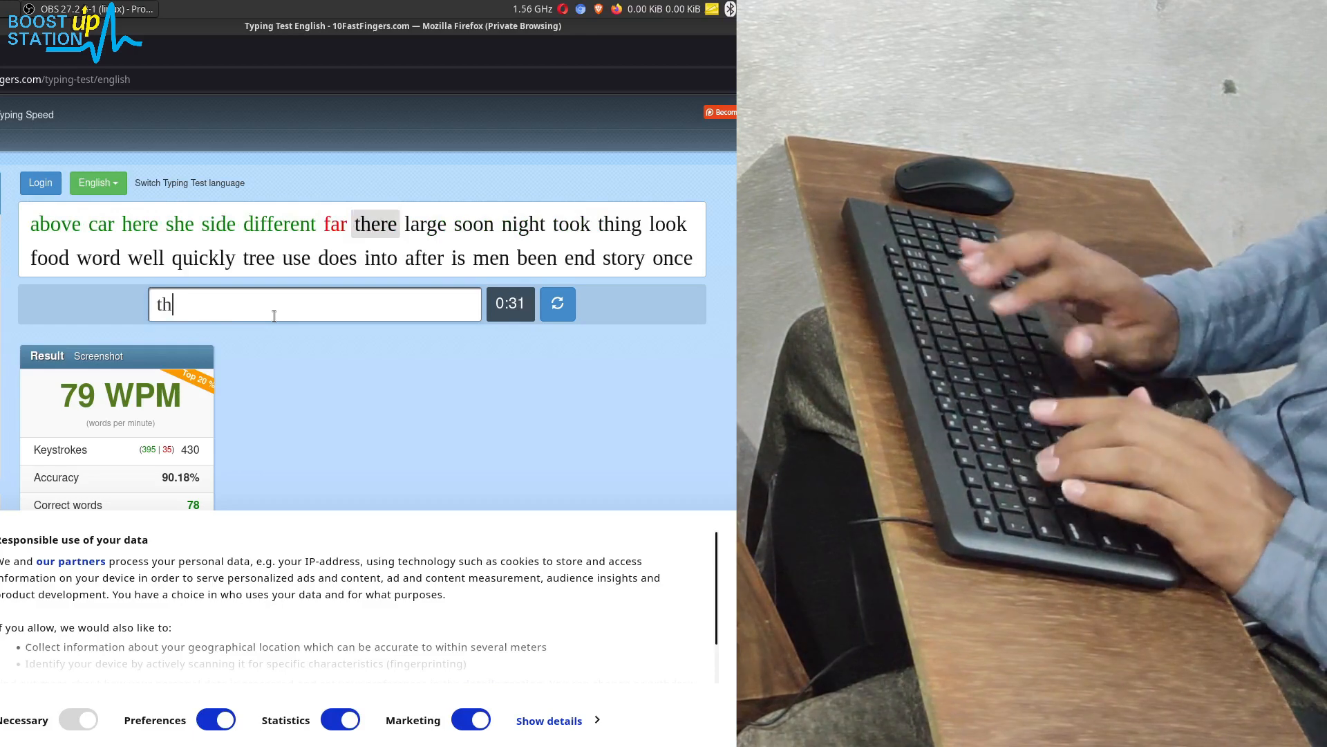
text(n)
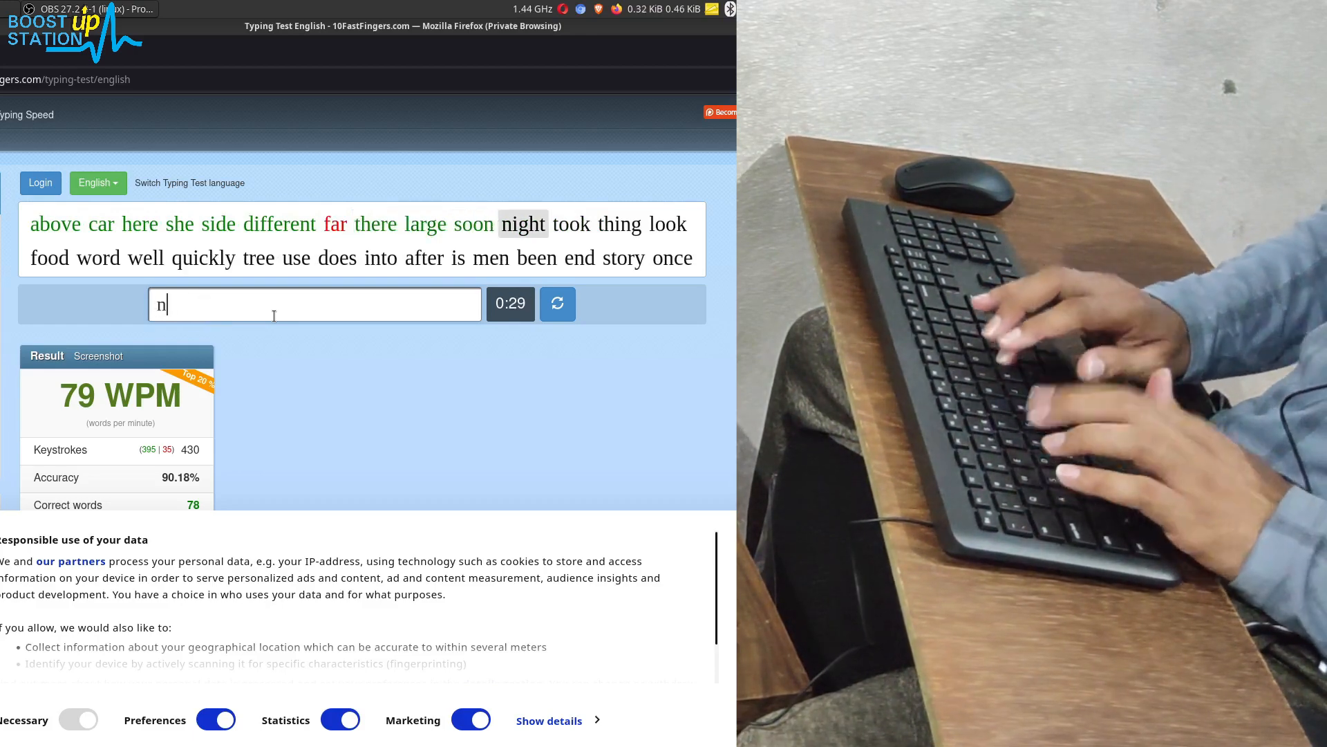
text(t)
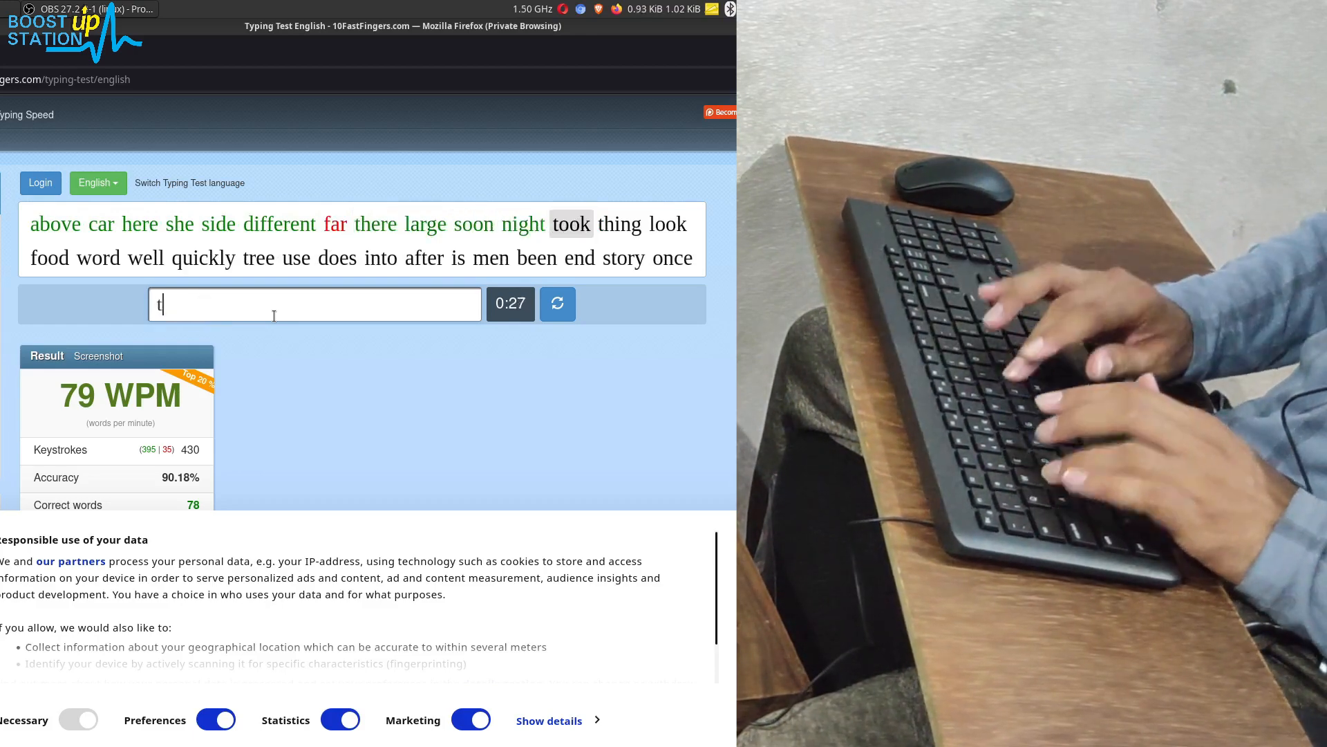
text(fo)
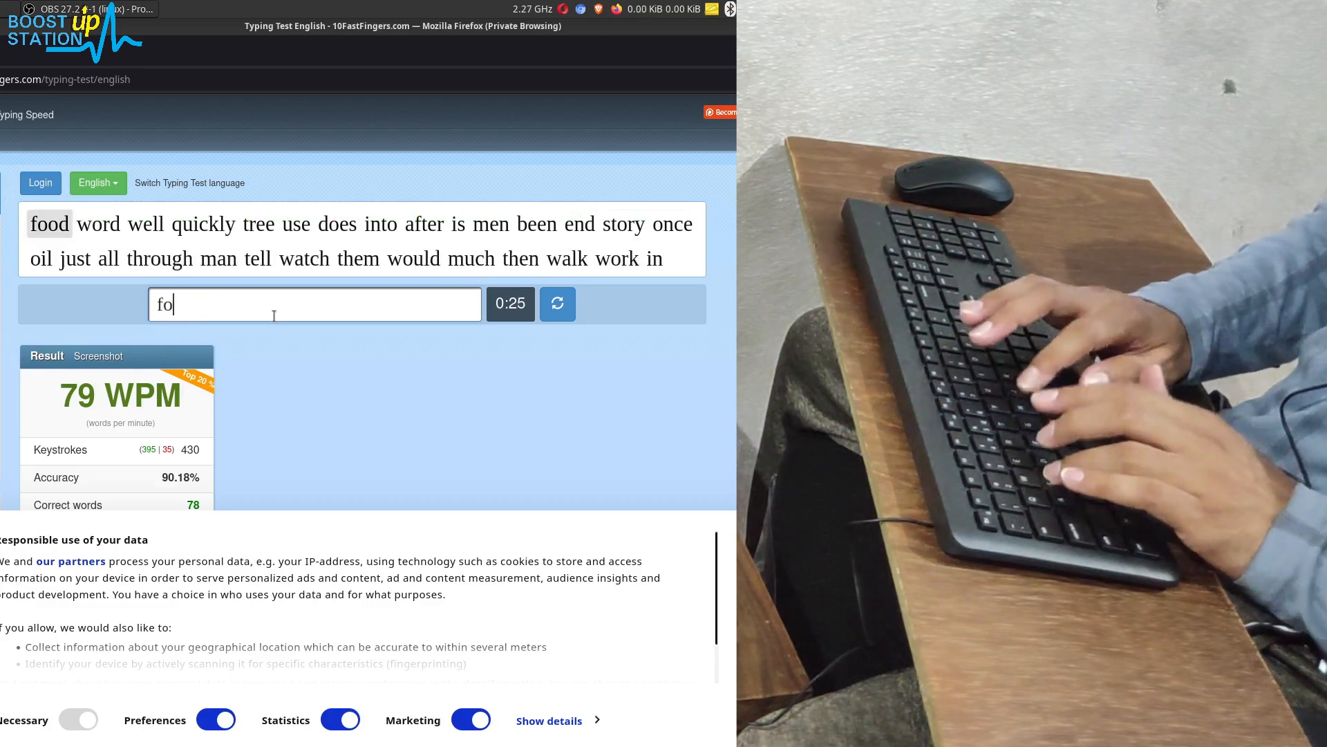
text(qu)
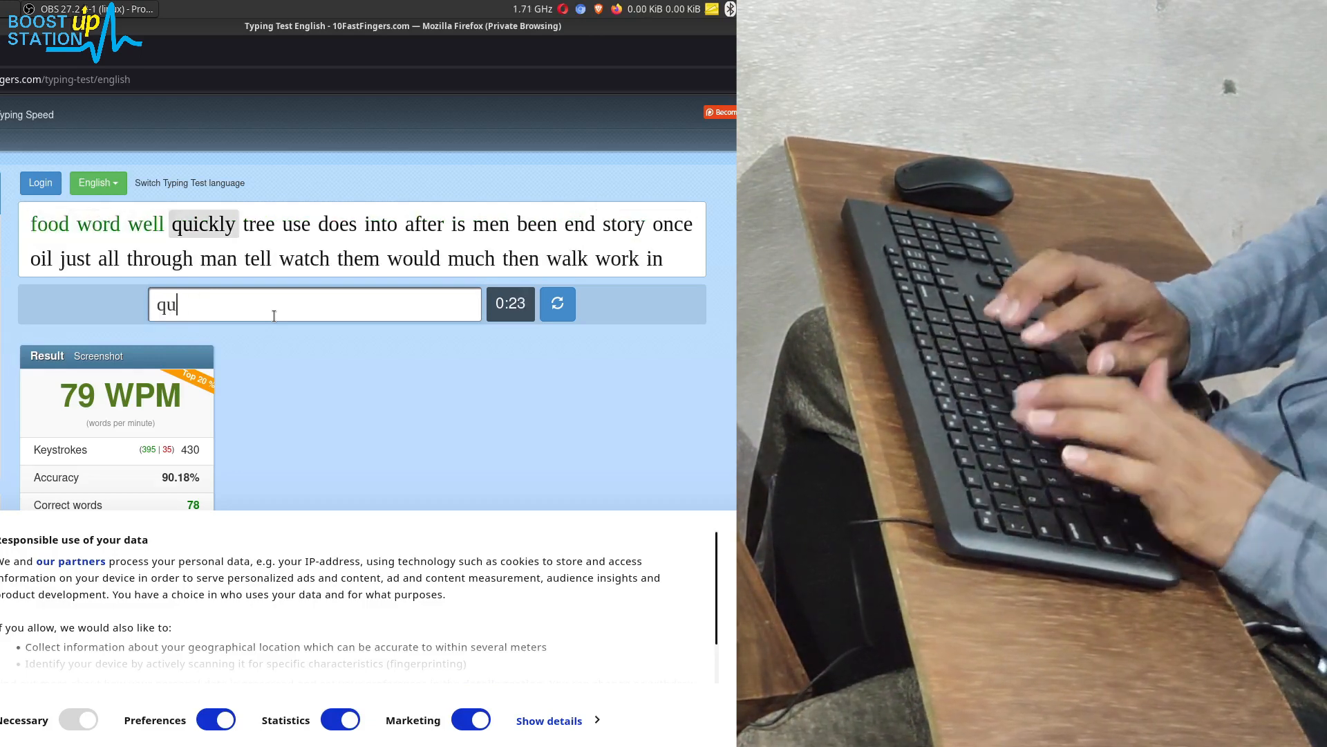
text(ickly)
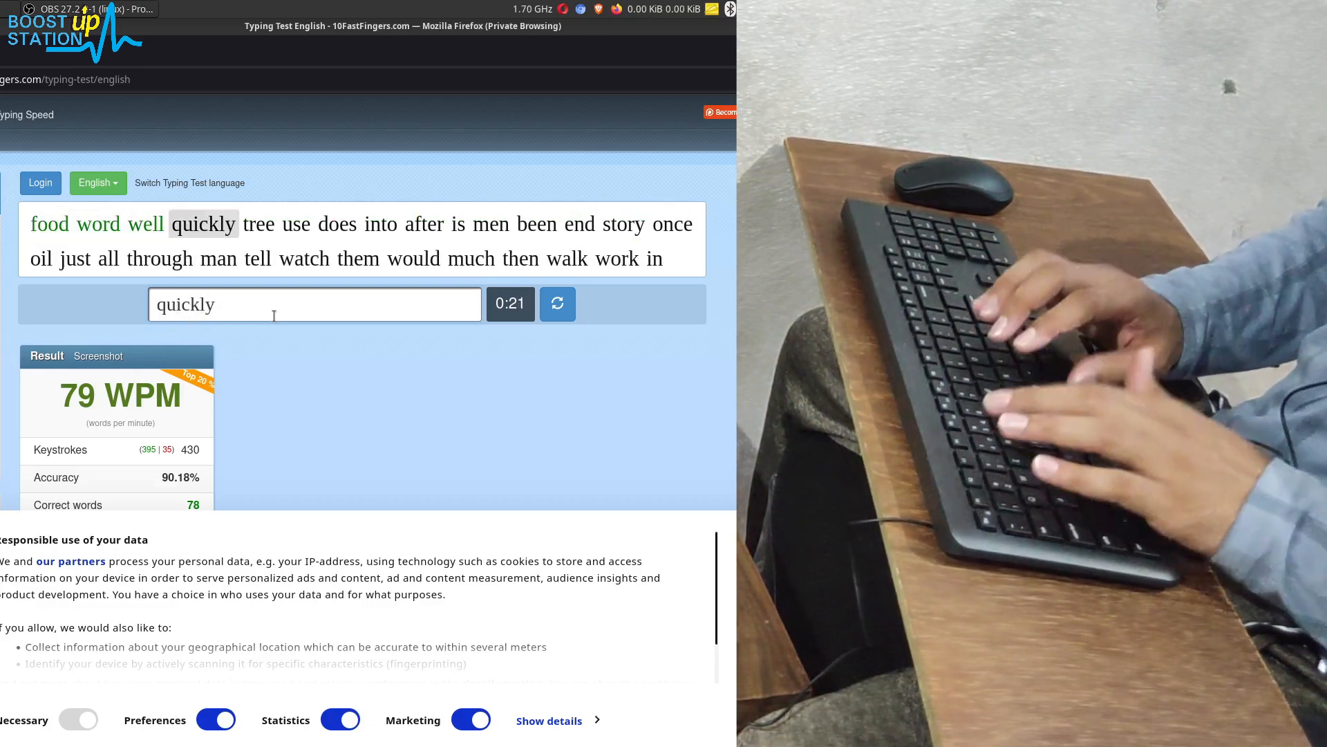
text(st)
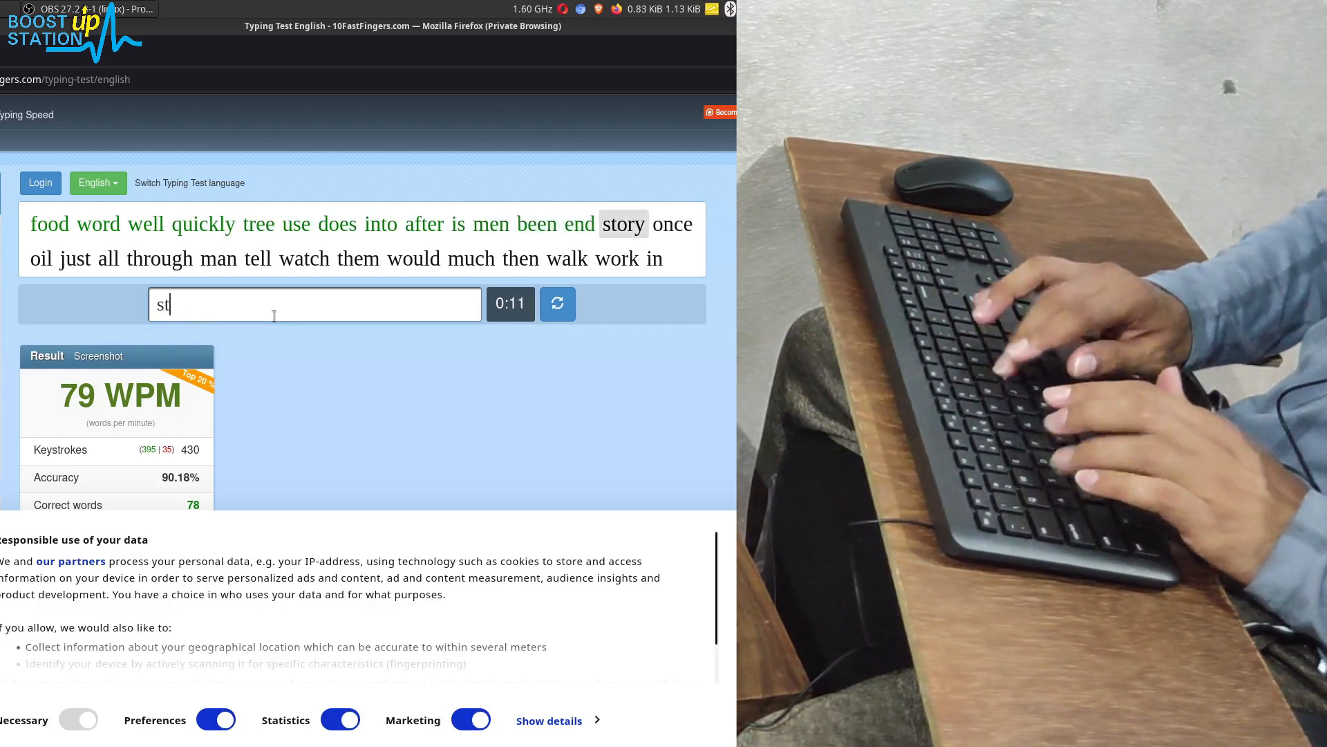
text(oi)
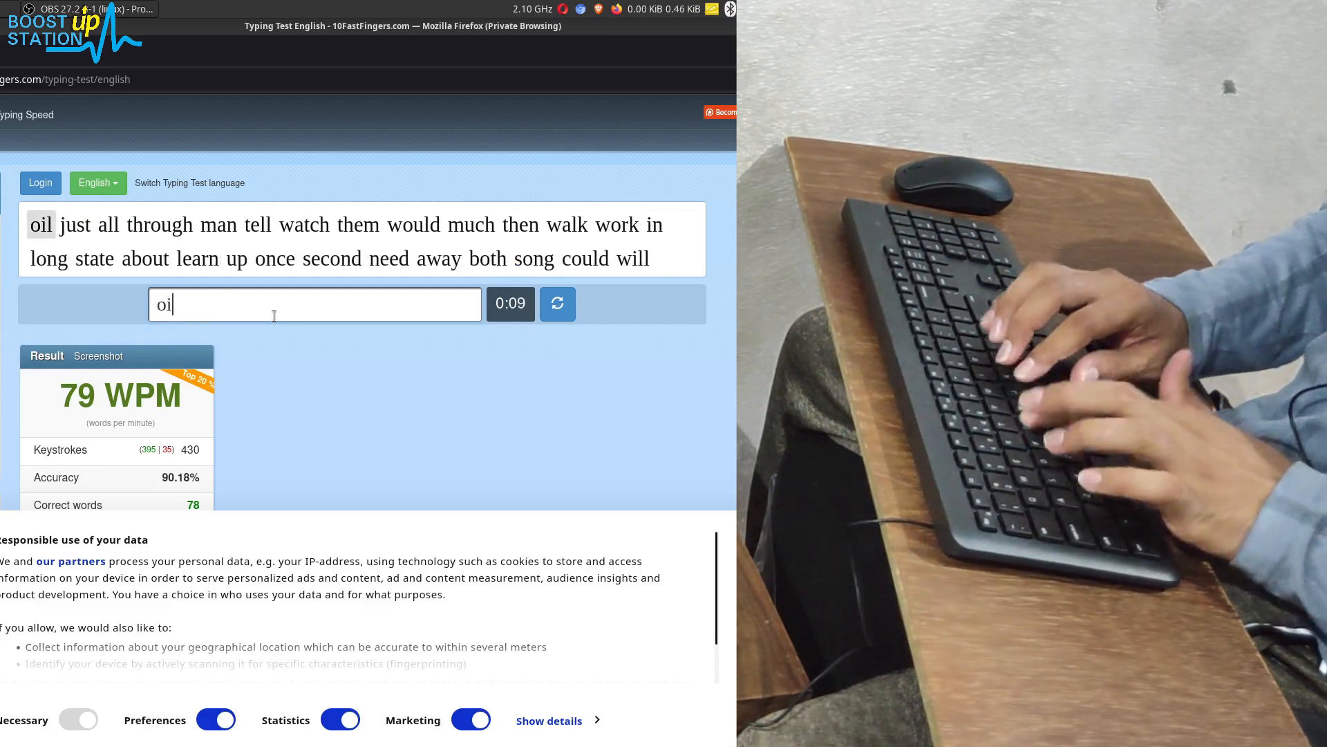
text(th)
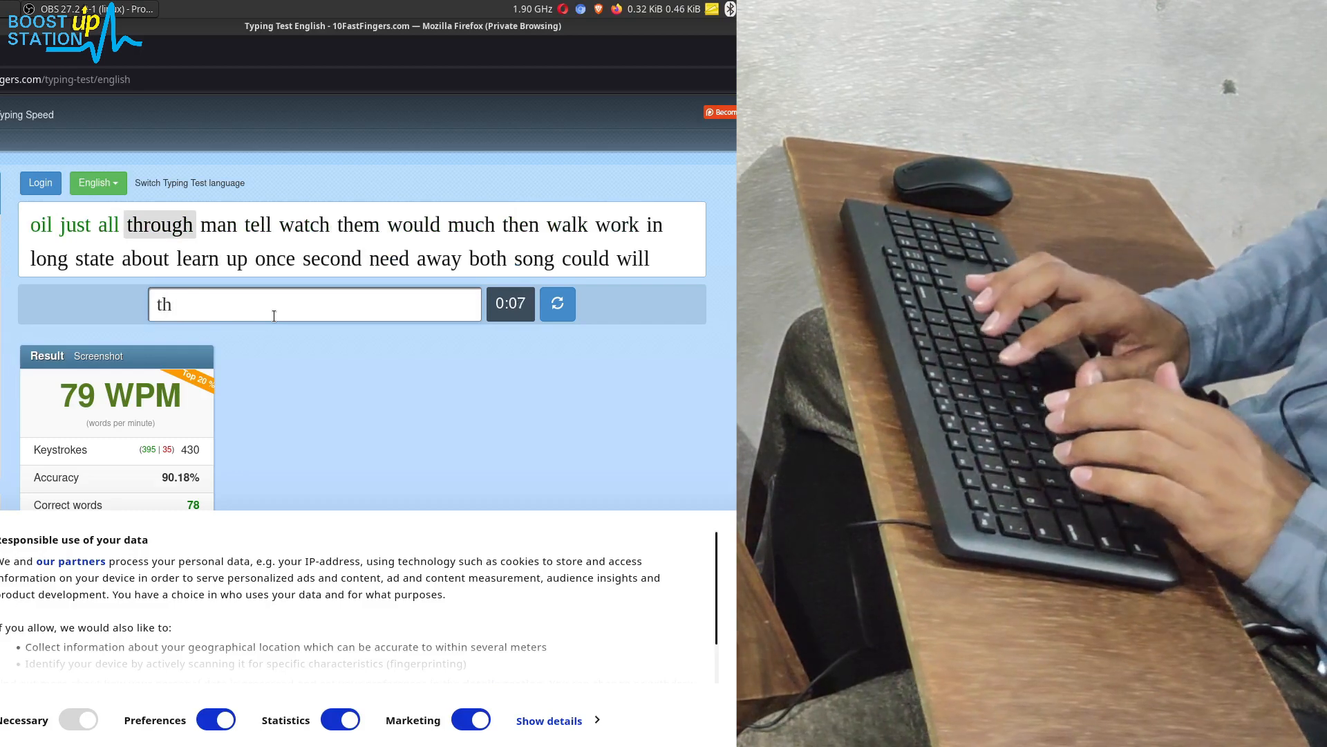
key(BackSpace)
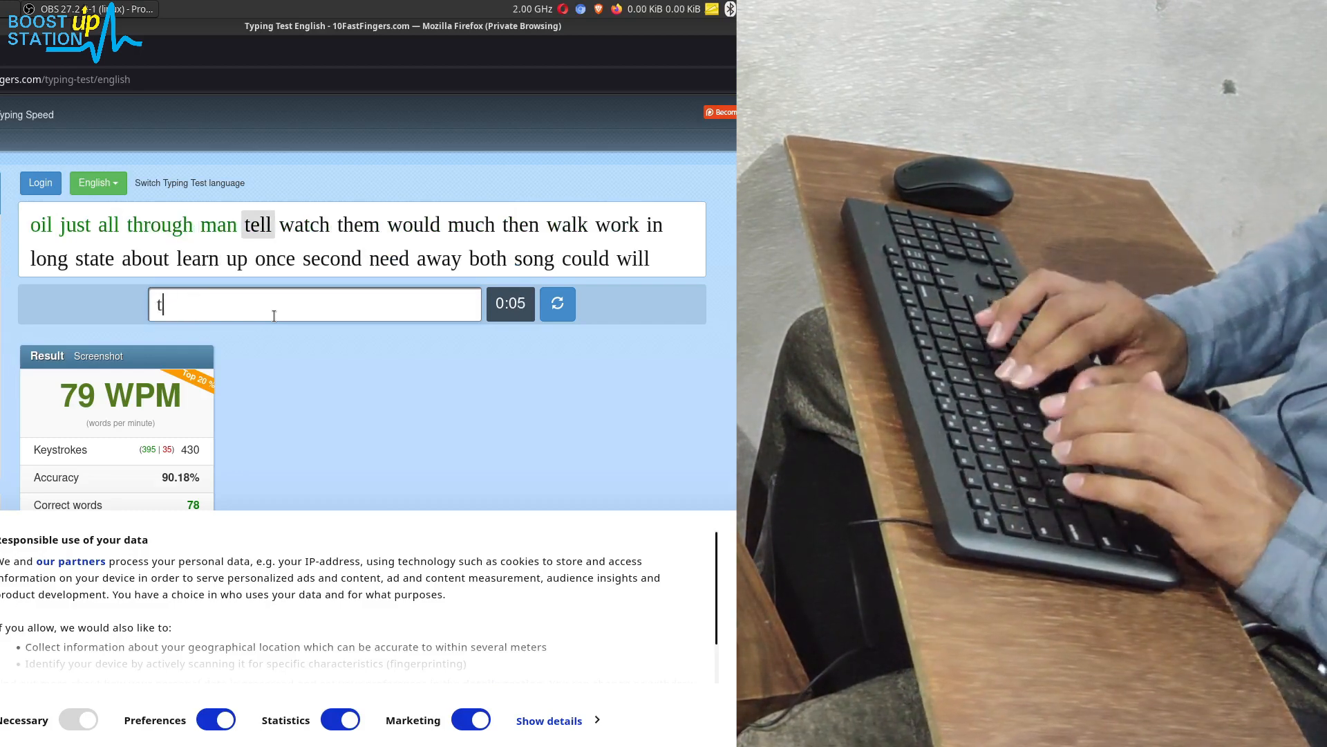
text(watch)
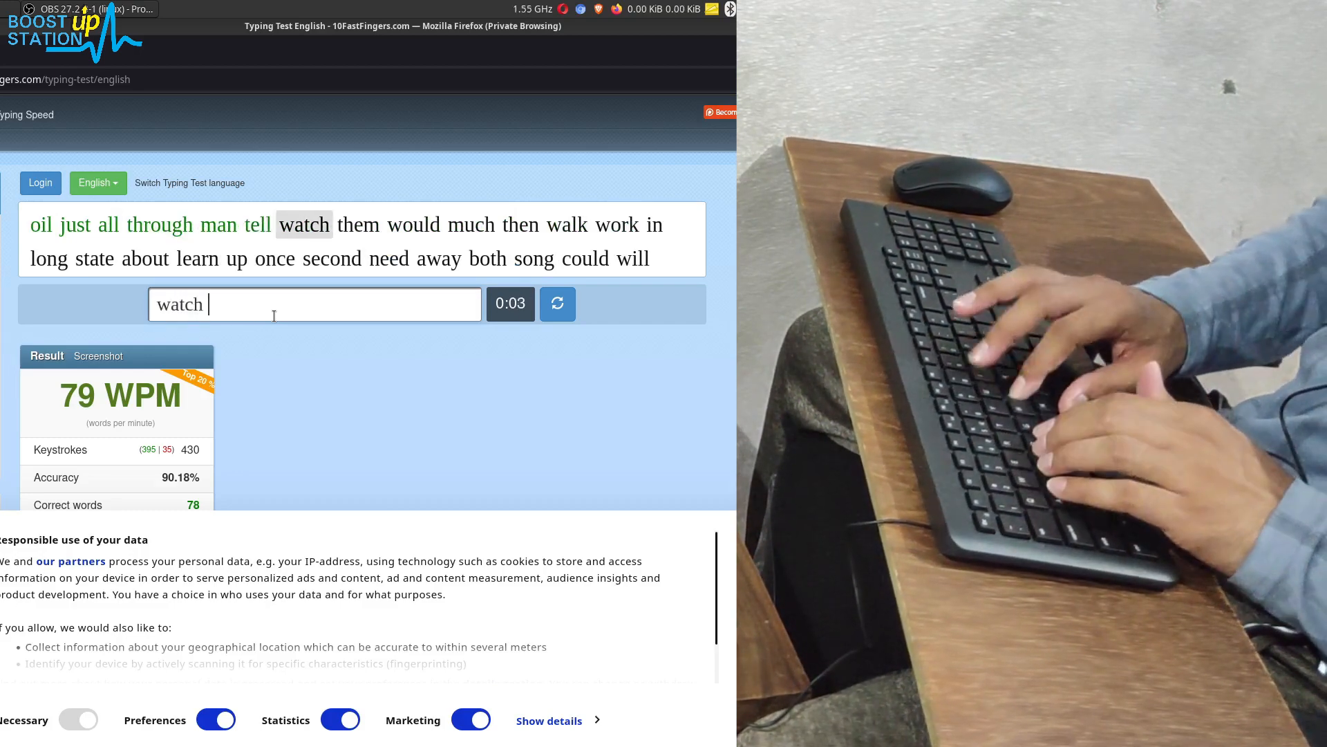
key(space)
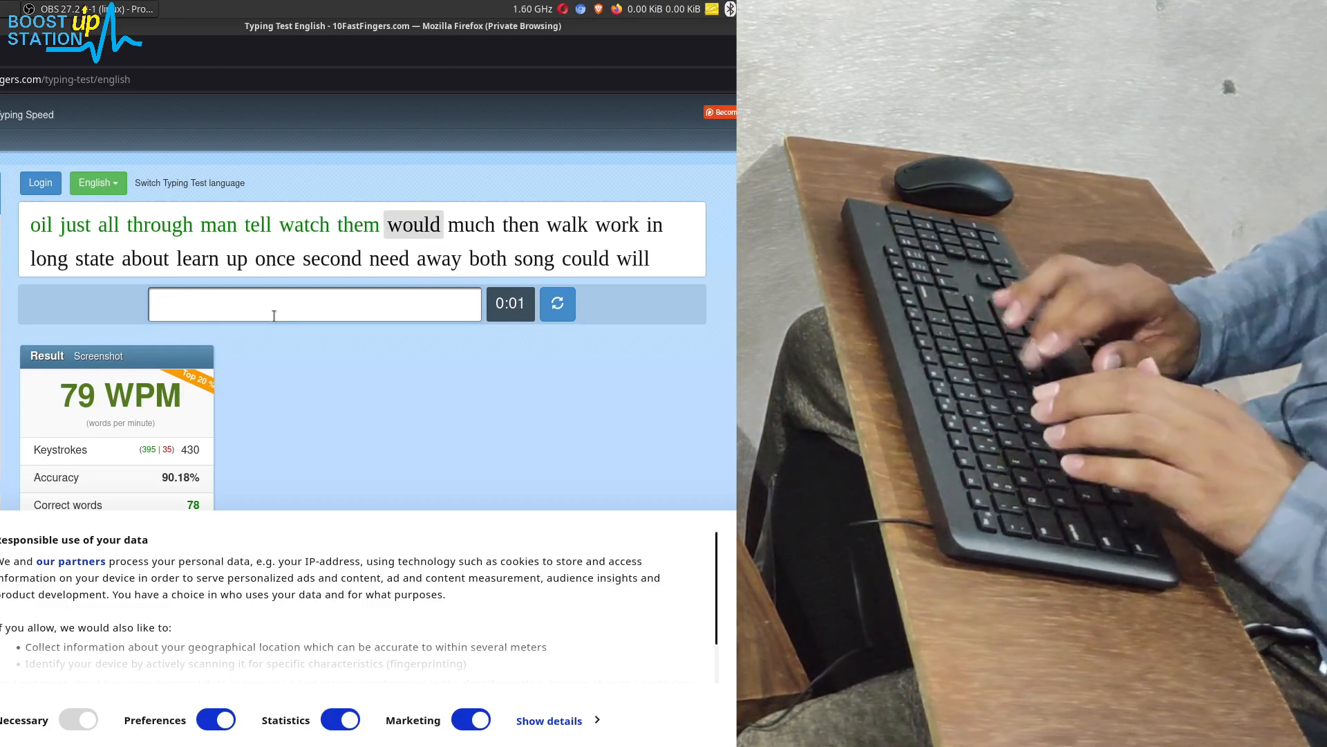
click(557, 305)
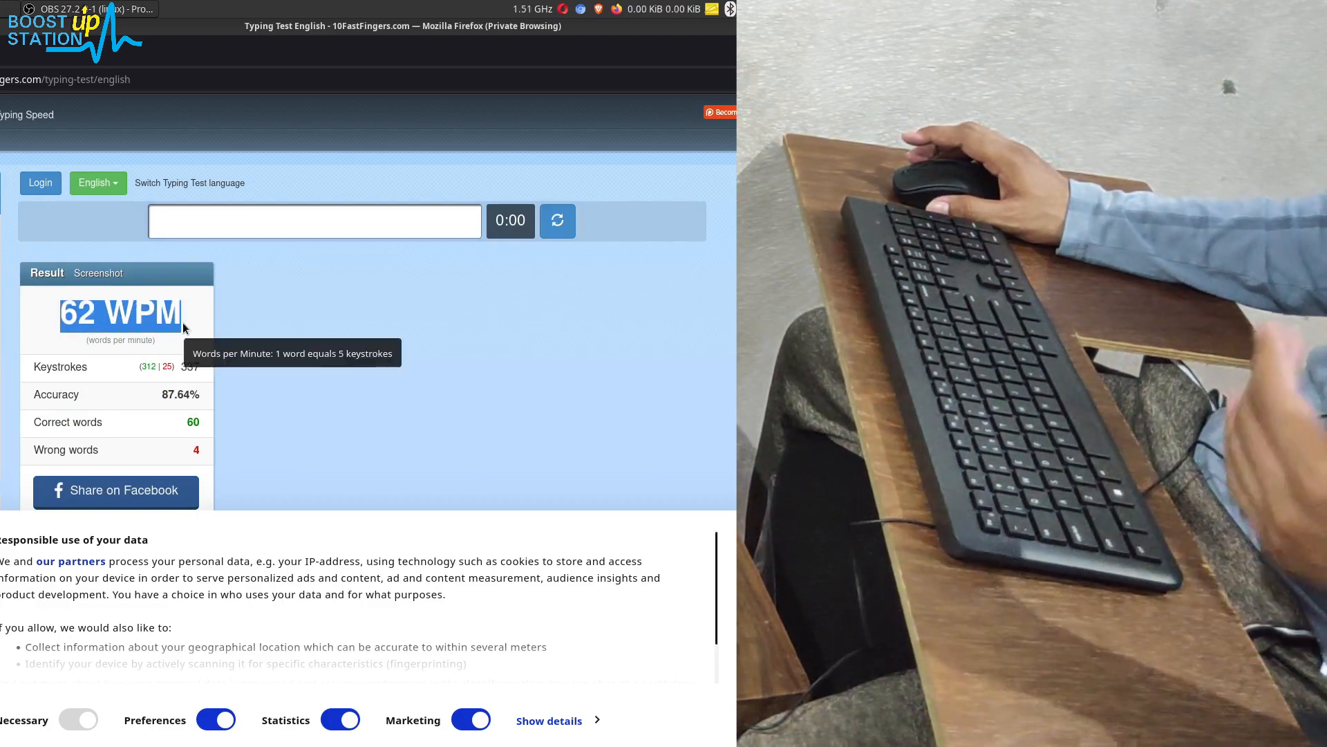
mouse_move(308, 316)
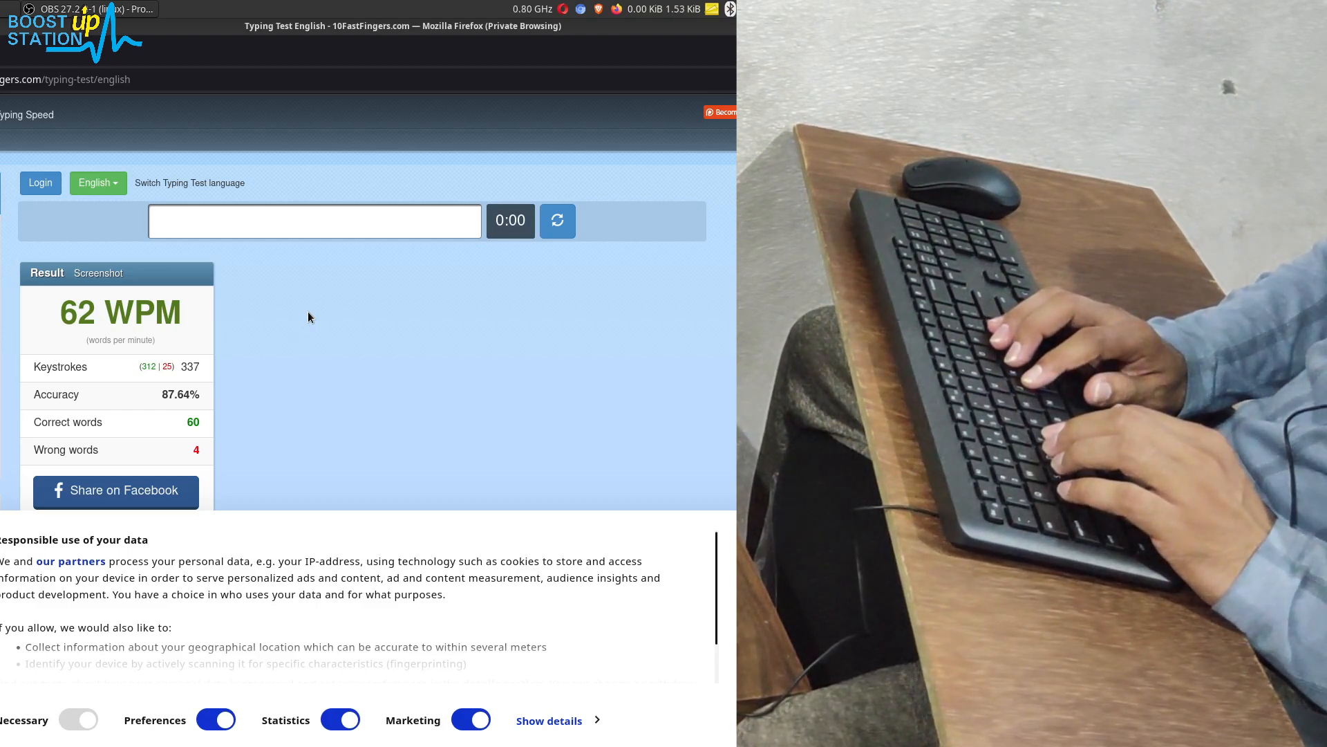
- Start a fresh test and type the opening words (close, book, each, far...)
click(557, 220)
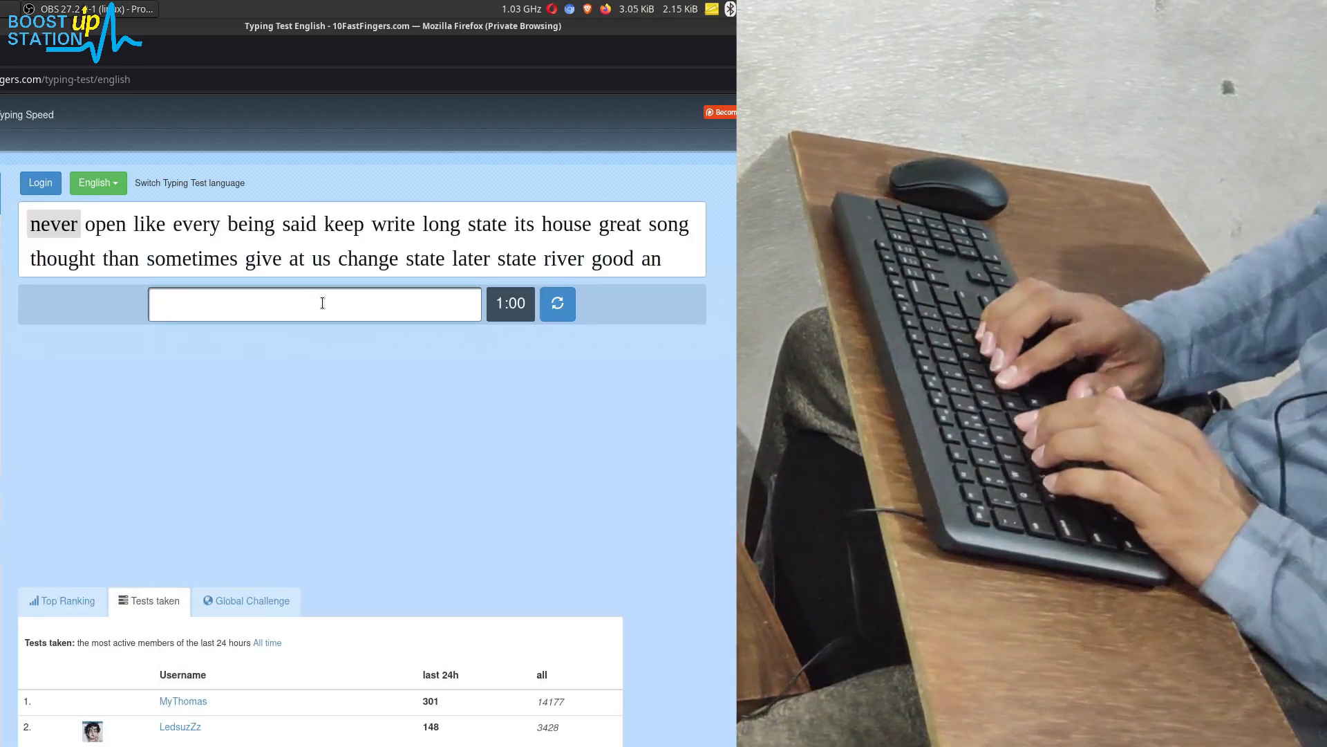
text(hom)
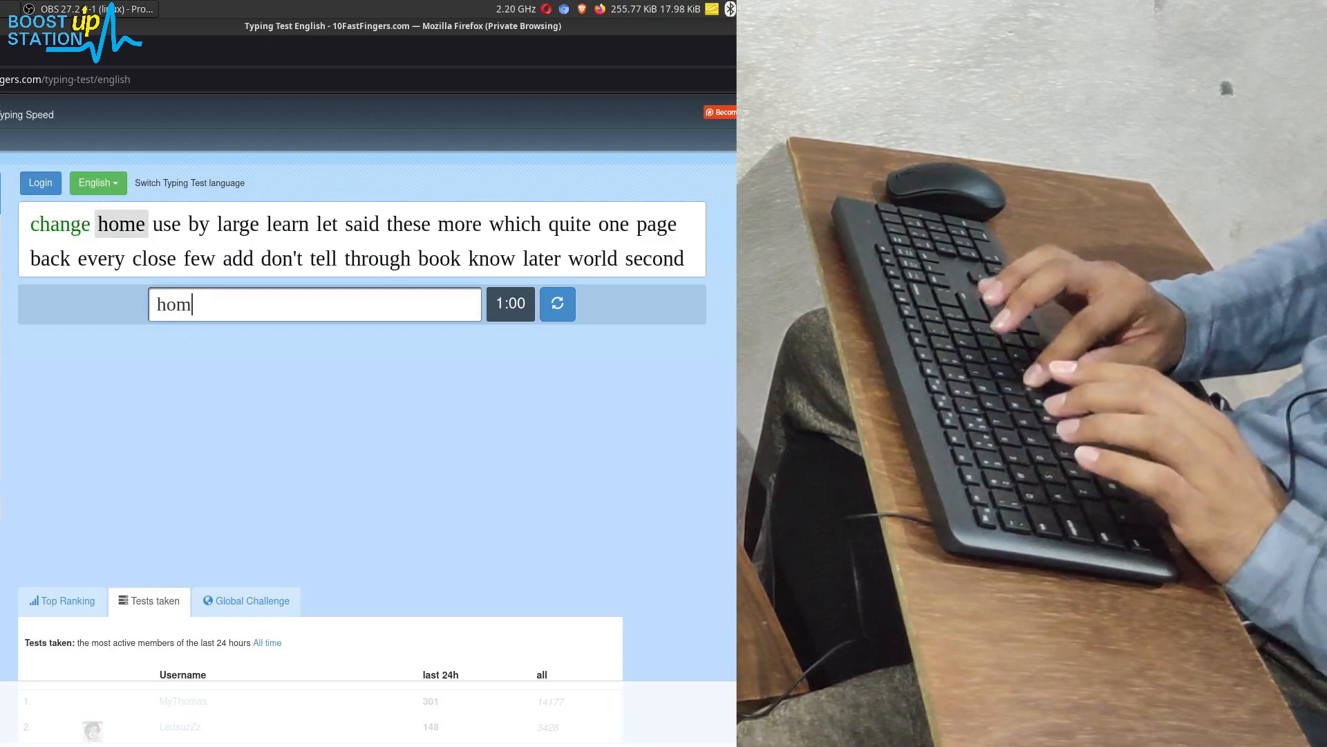
text(lar)
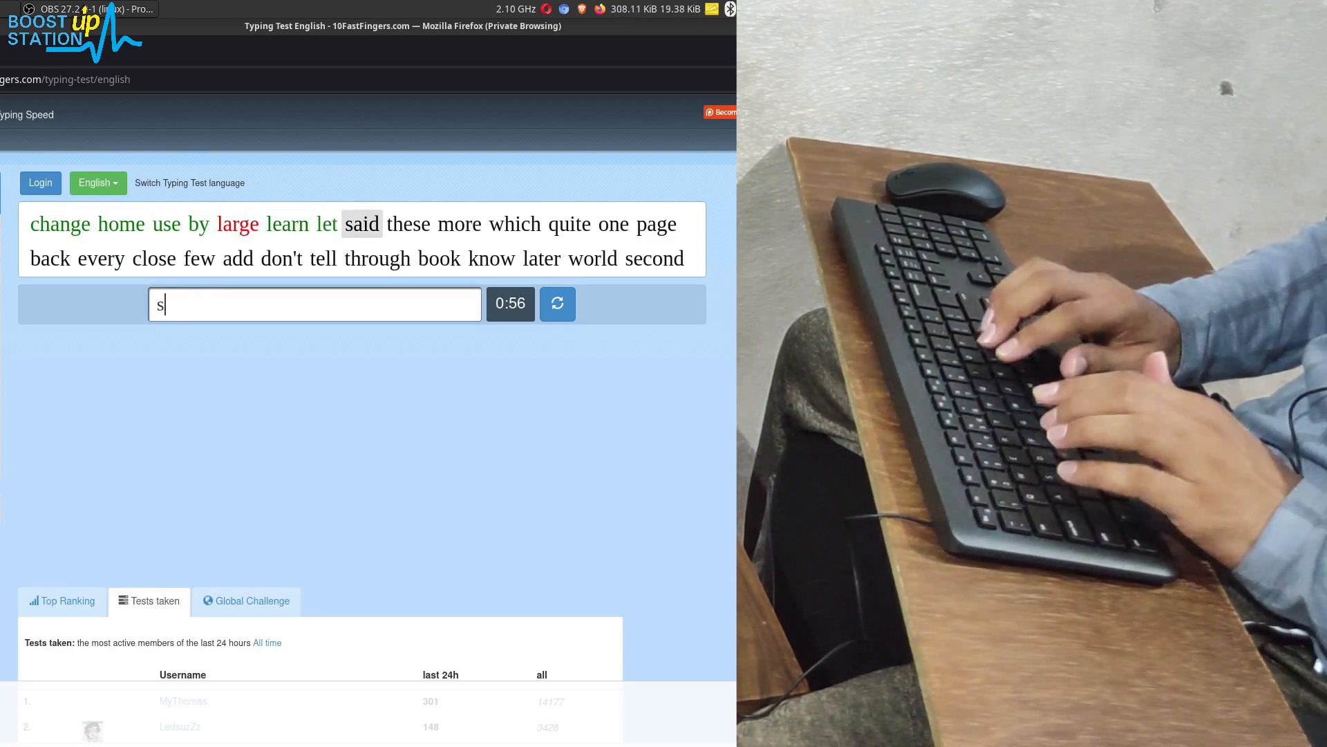
text(wh)
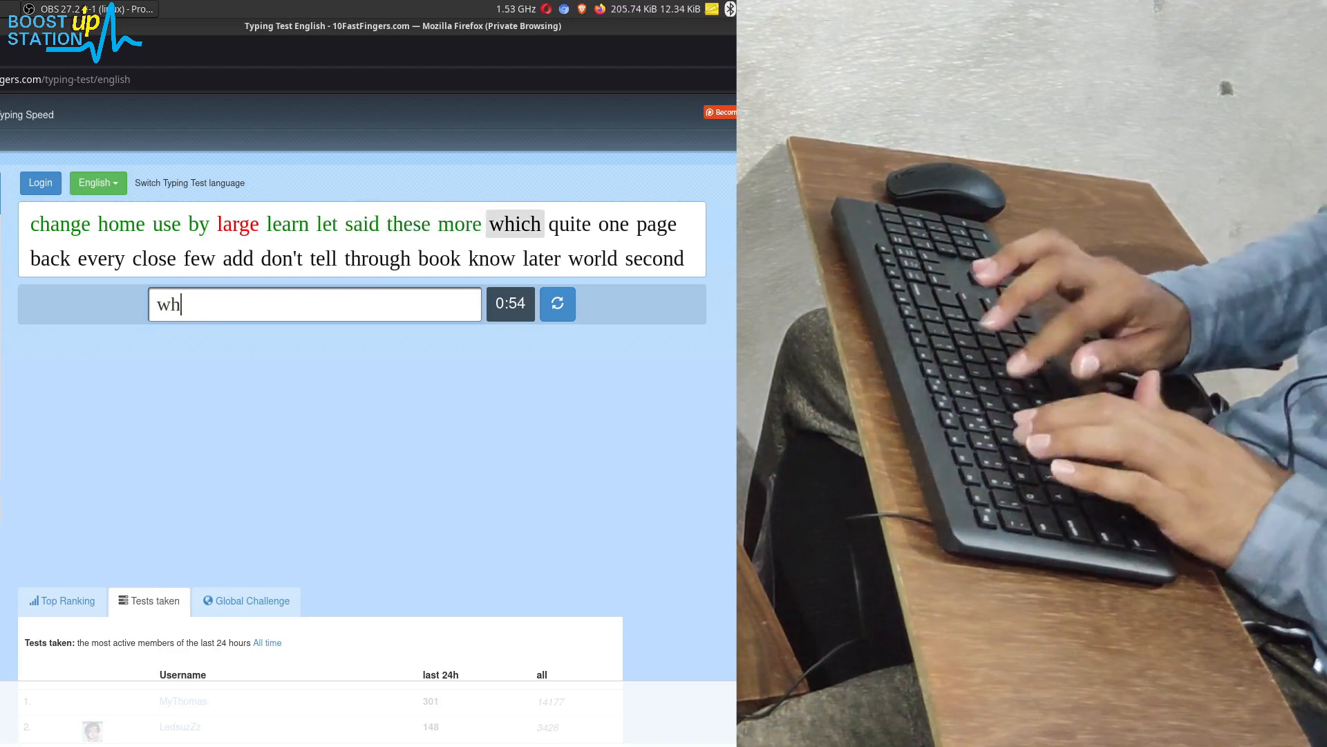
text(p)
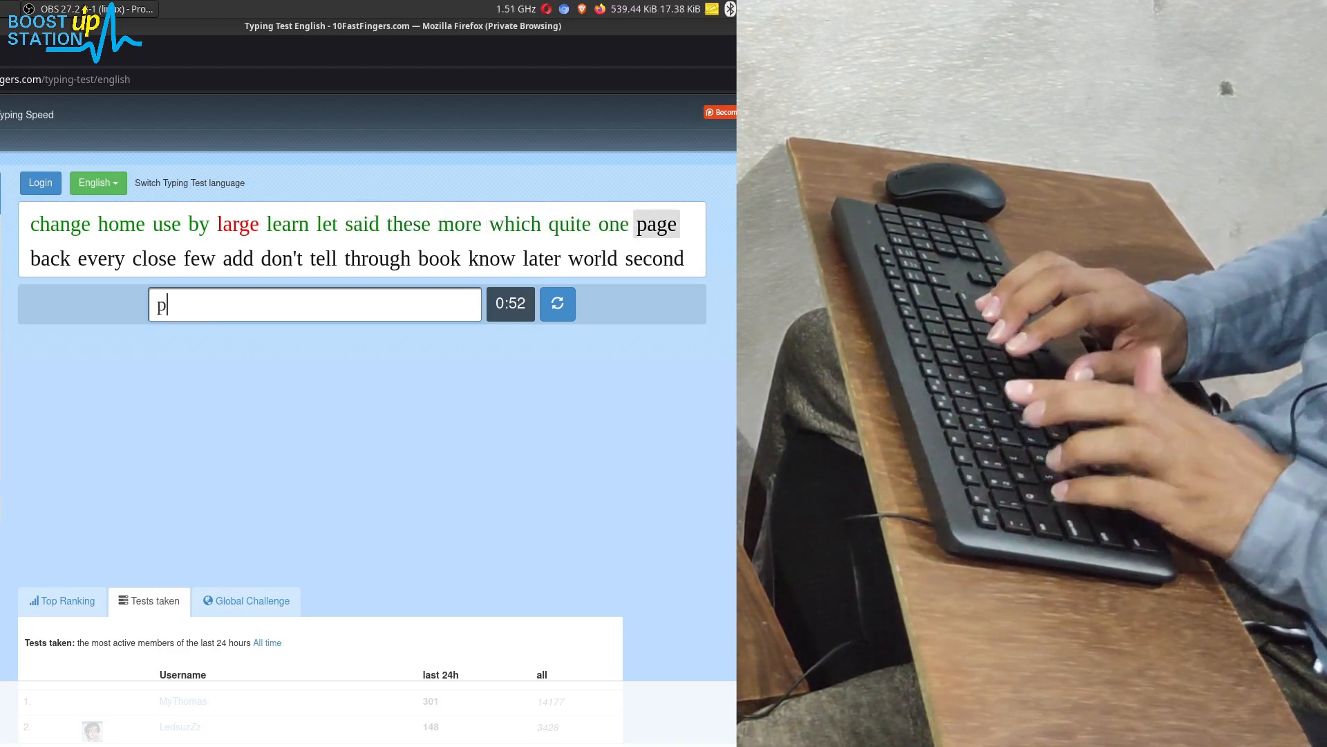
text(envery)
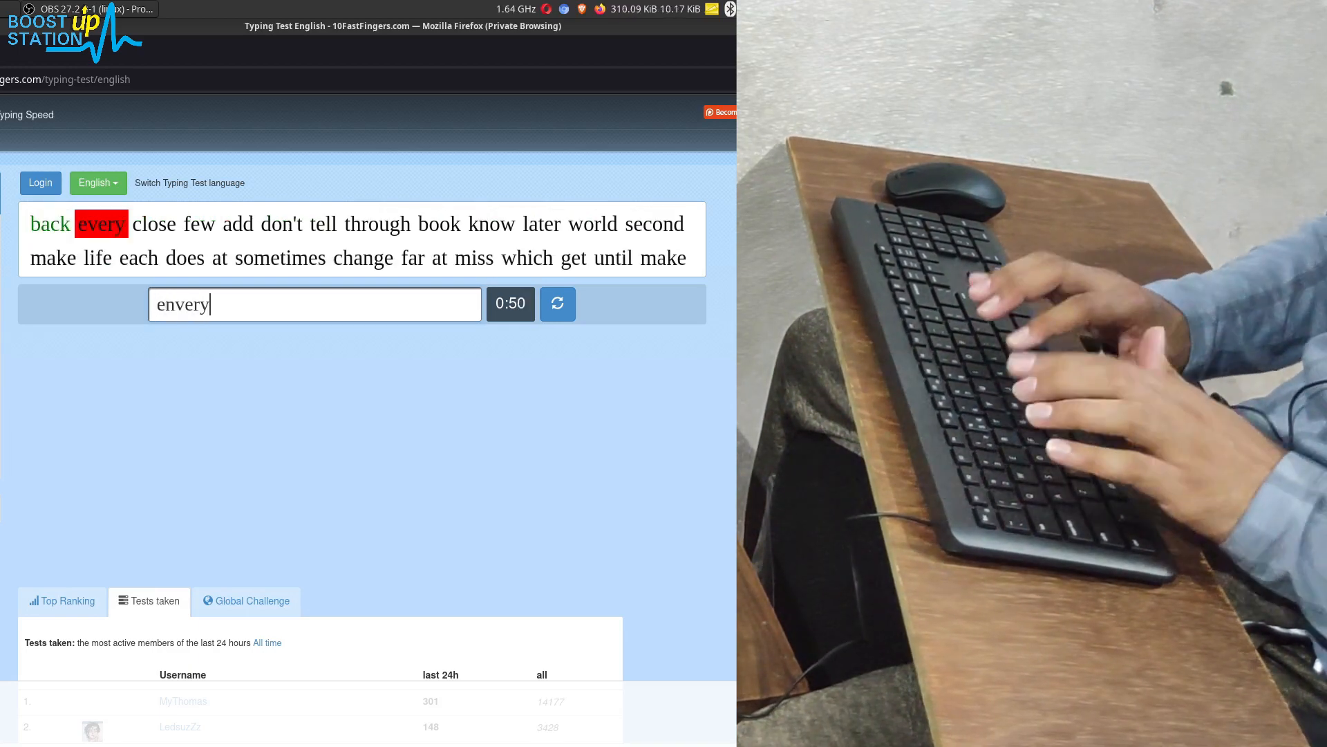
text(close)
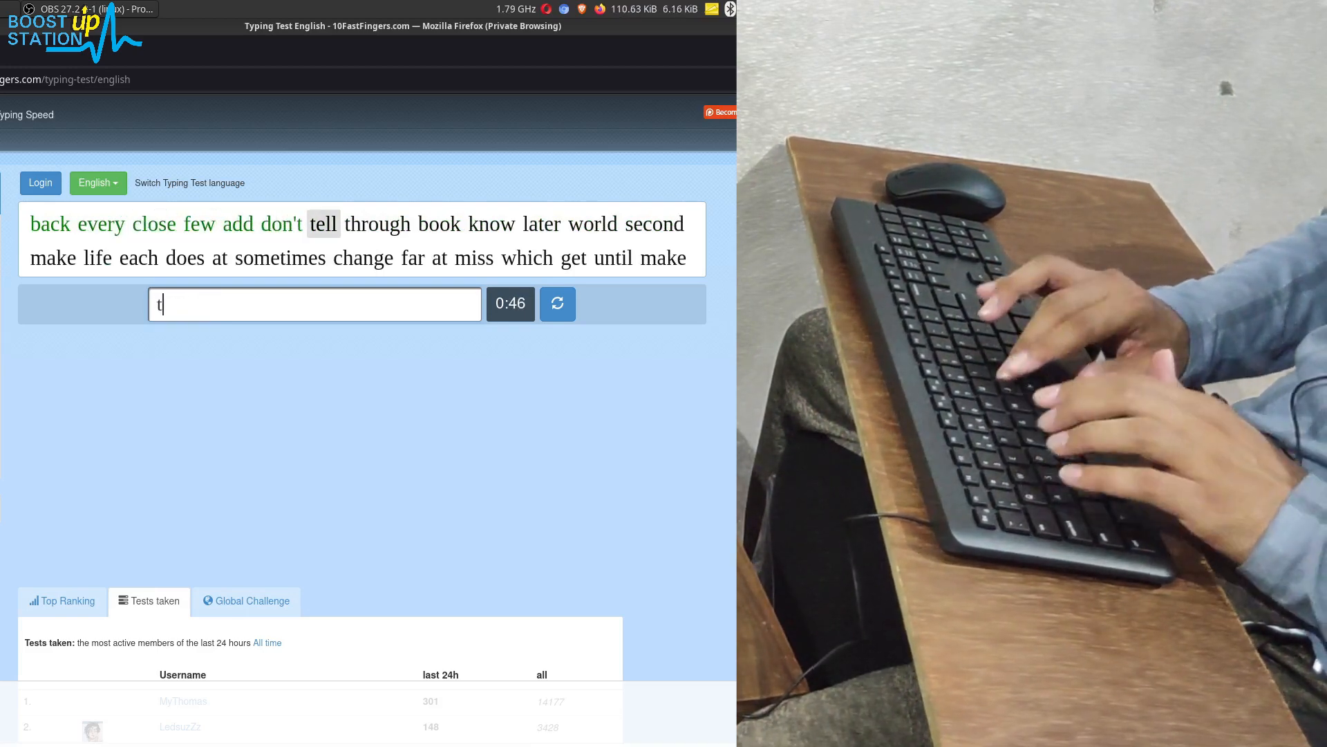
text(book)
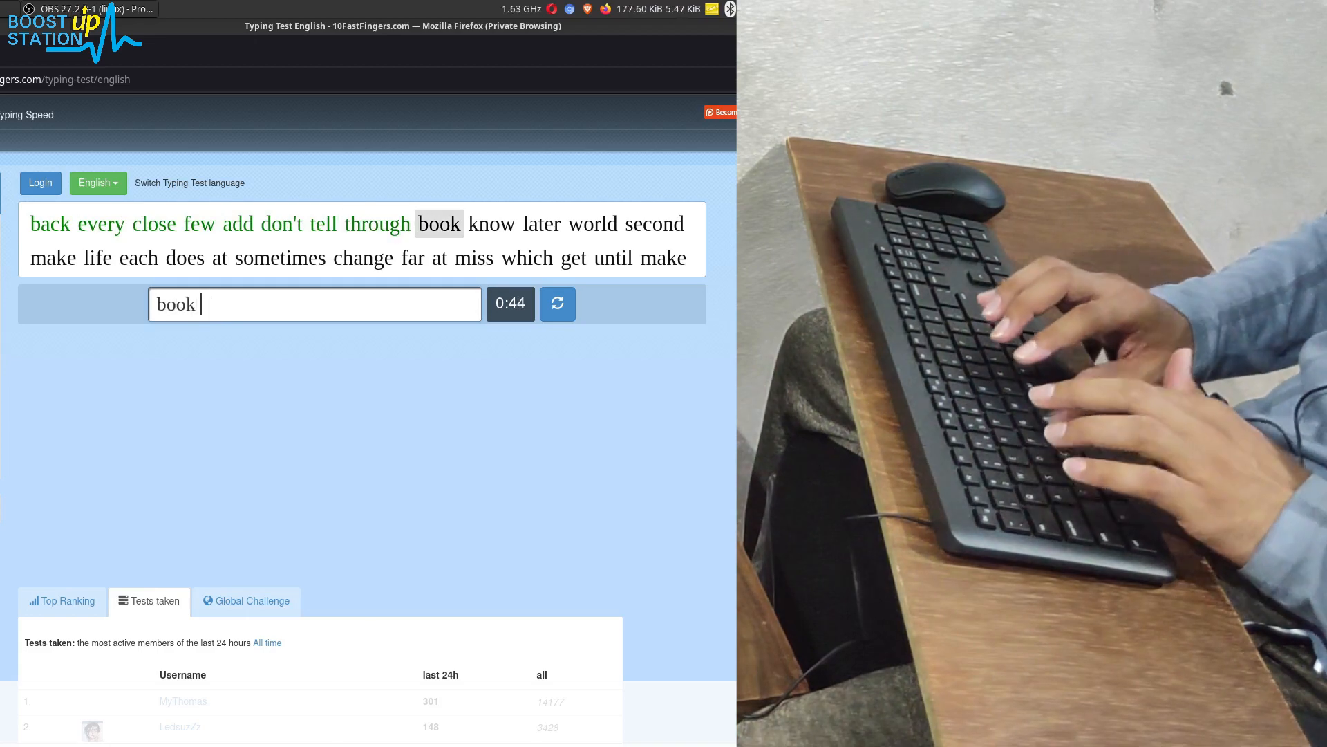
text(wor)
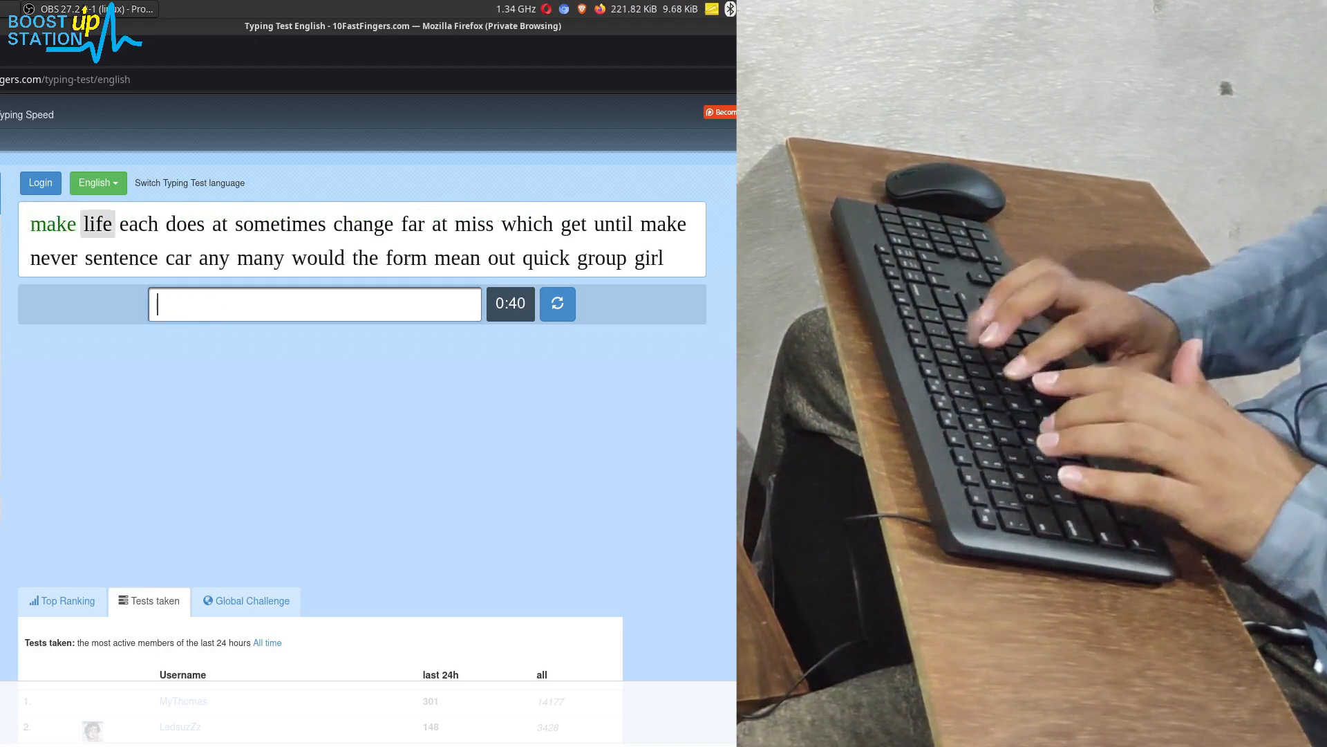
text(each)
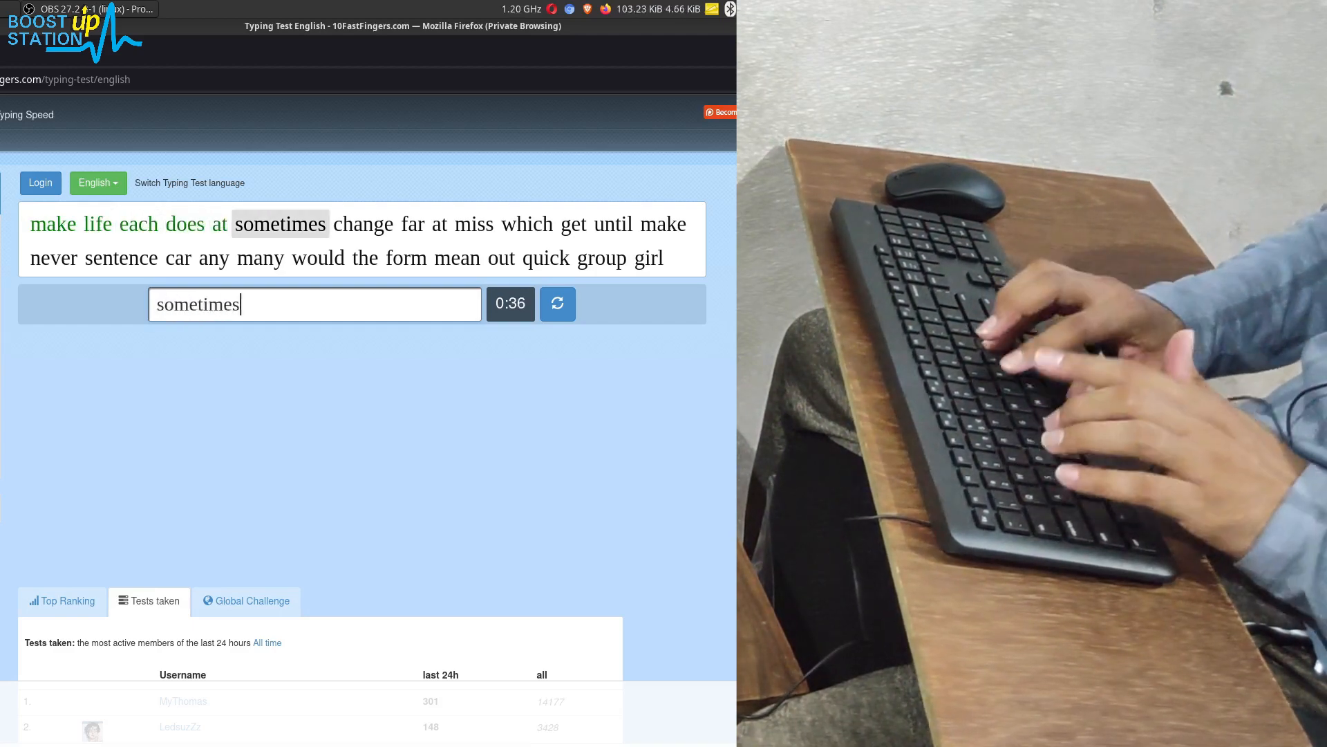
text(far)
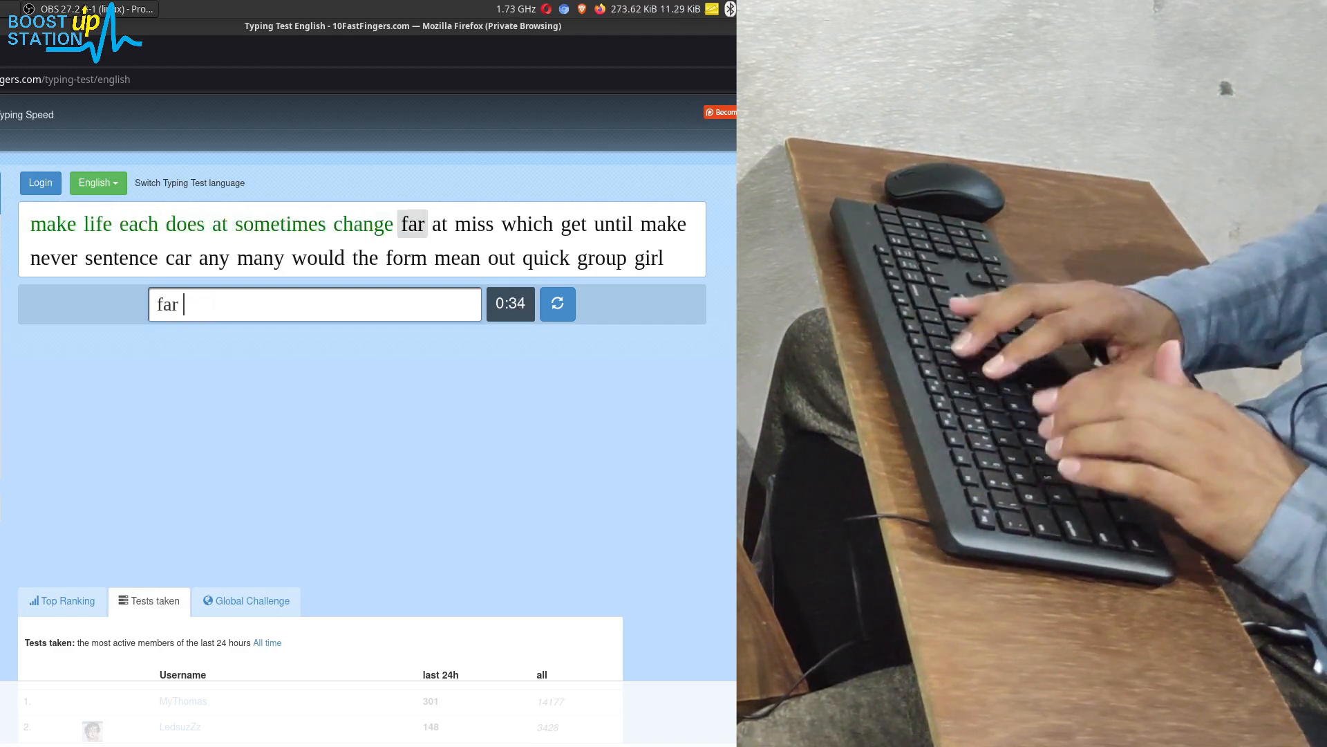
- Recover from the run-together 'misswhich' entry and keep typing through 'girl'
text(misswhich)
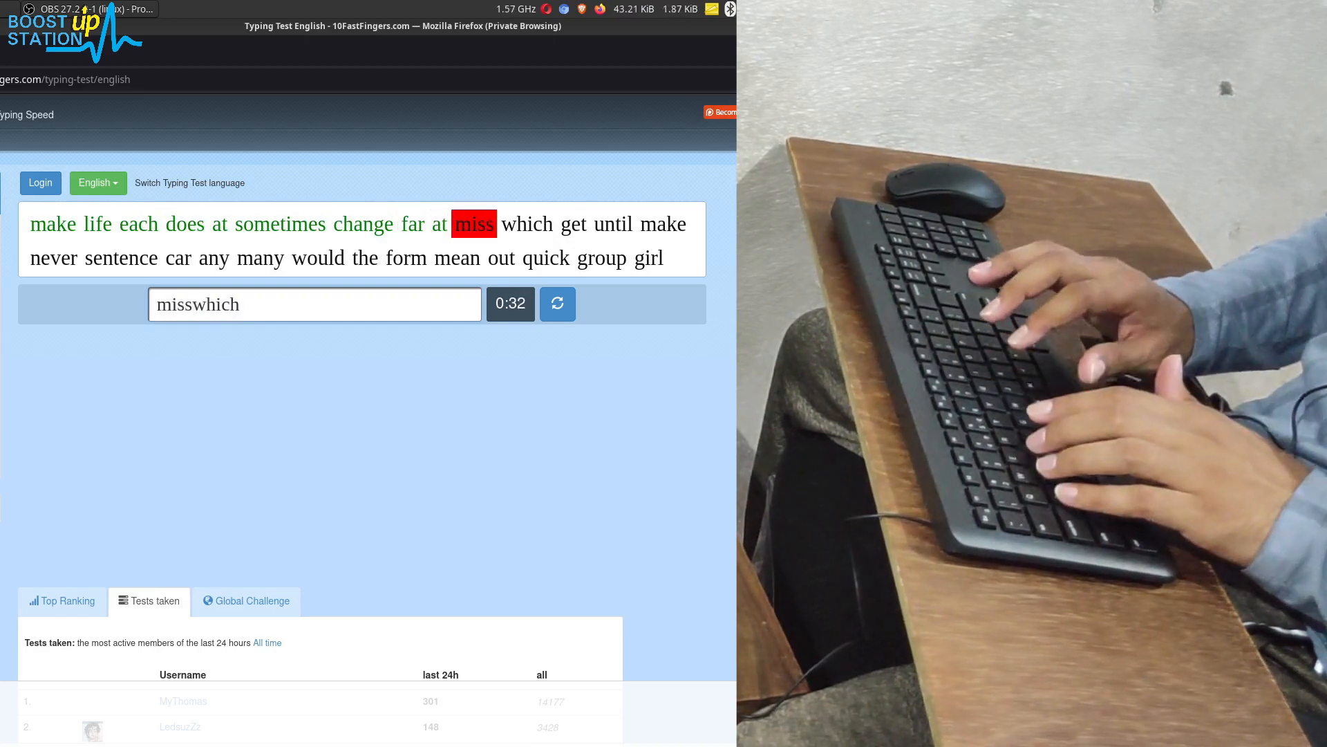
key(space)
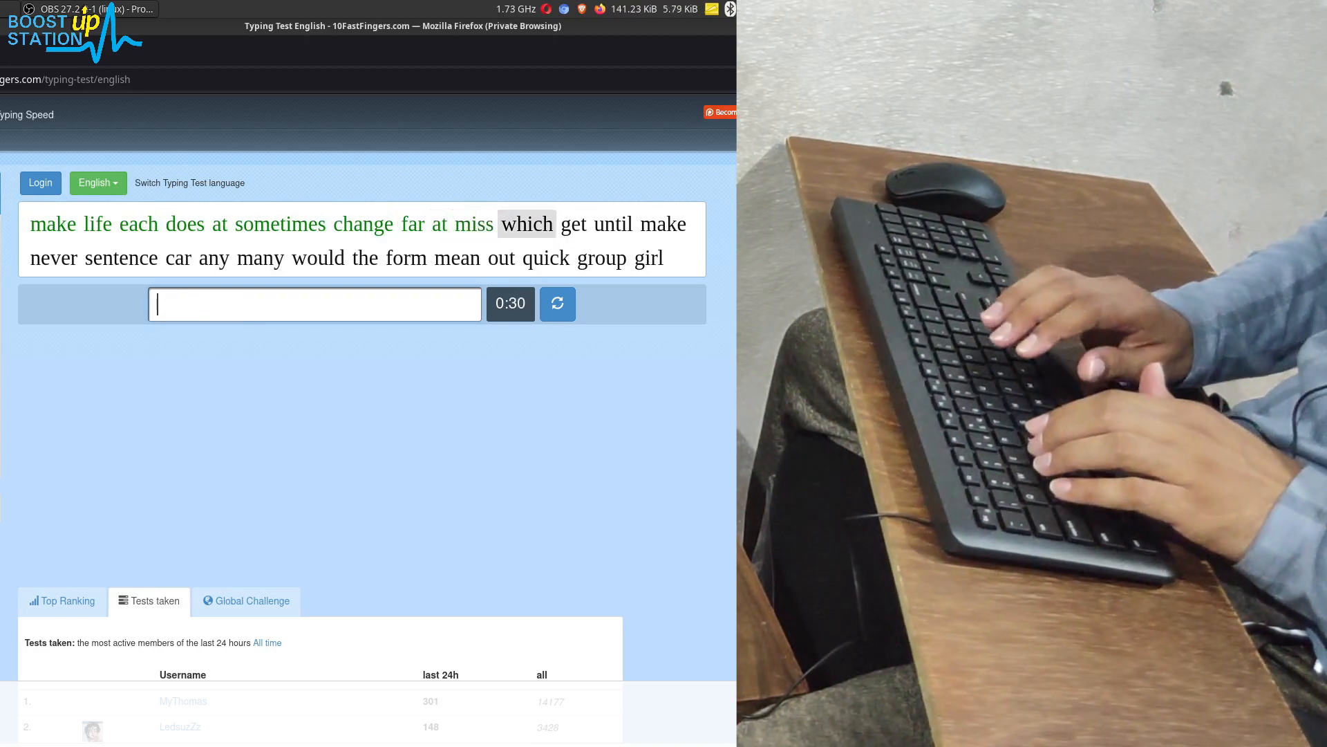
text(ge)
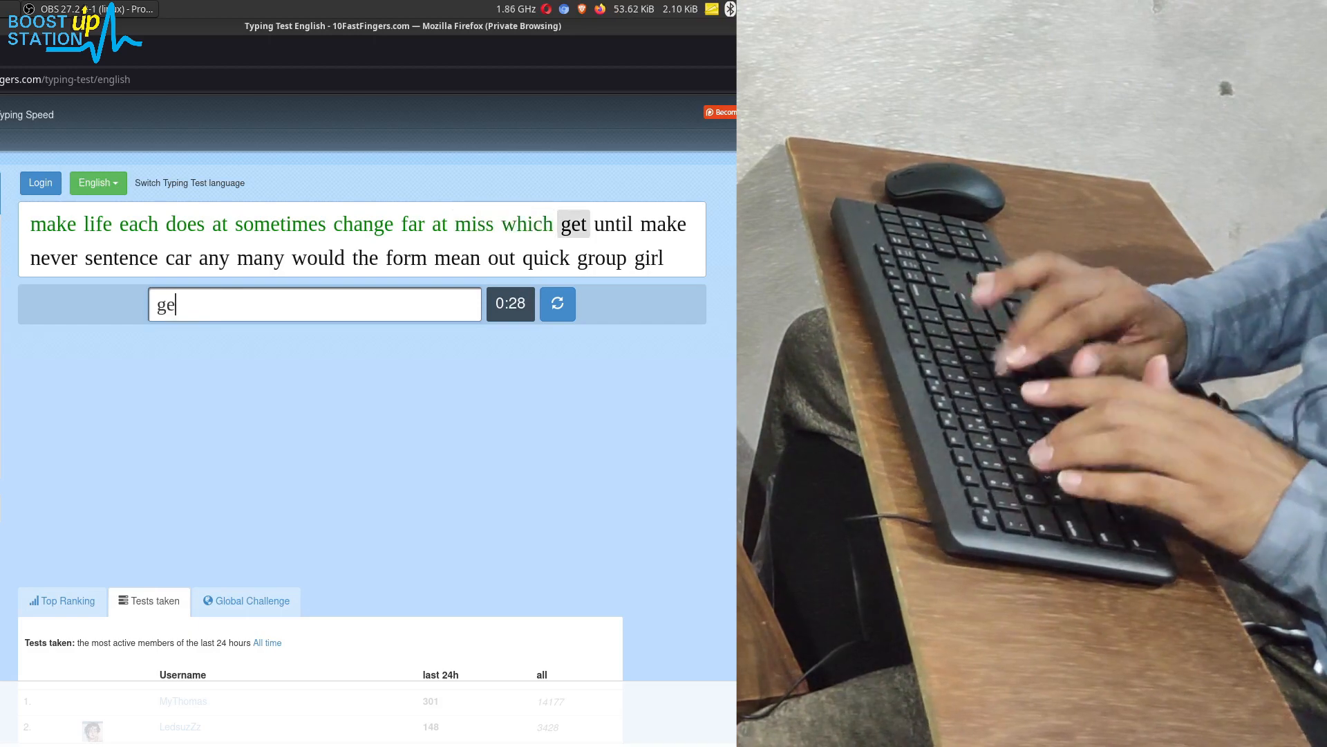
text(neve)
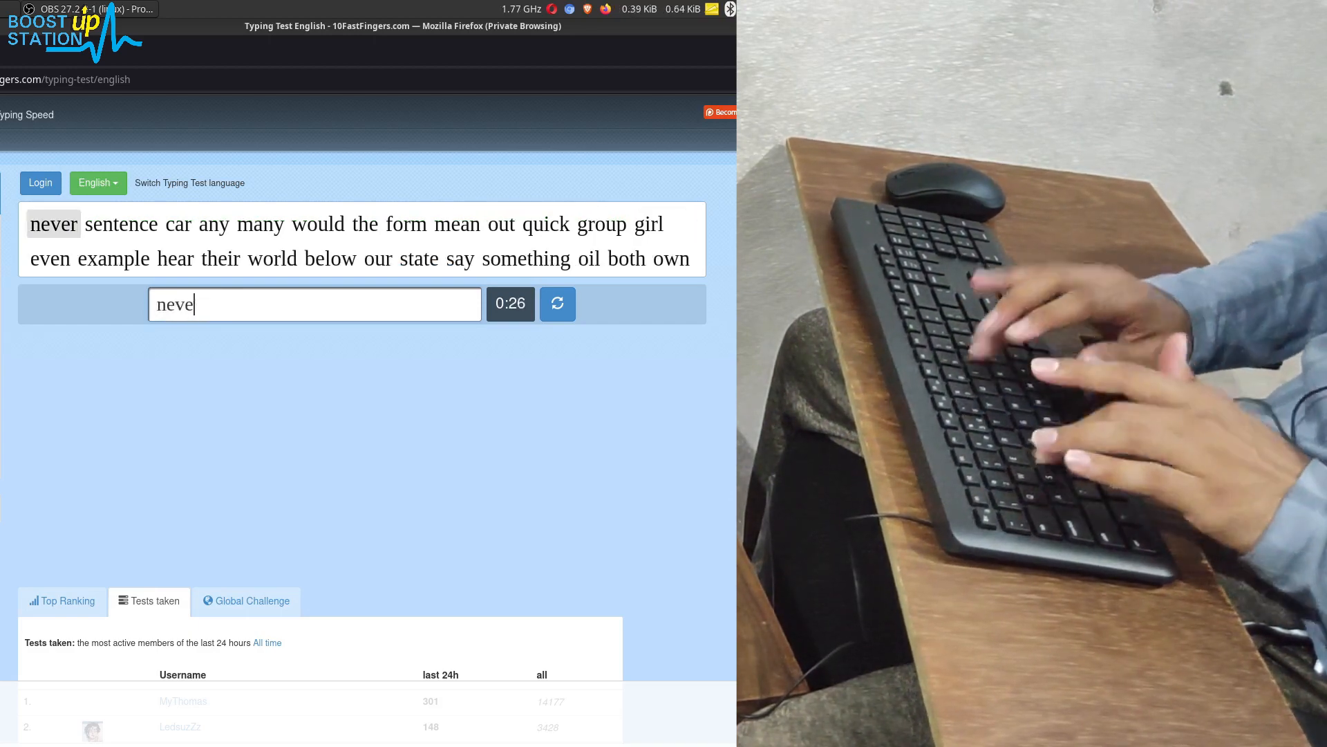
text(an)
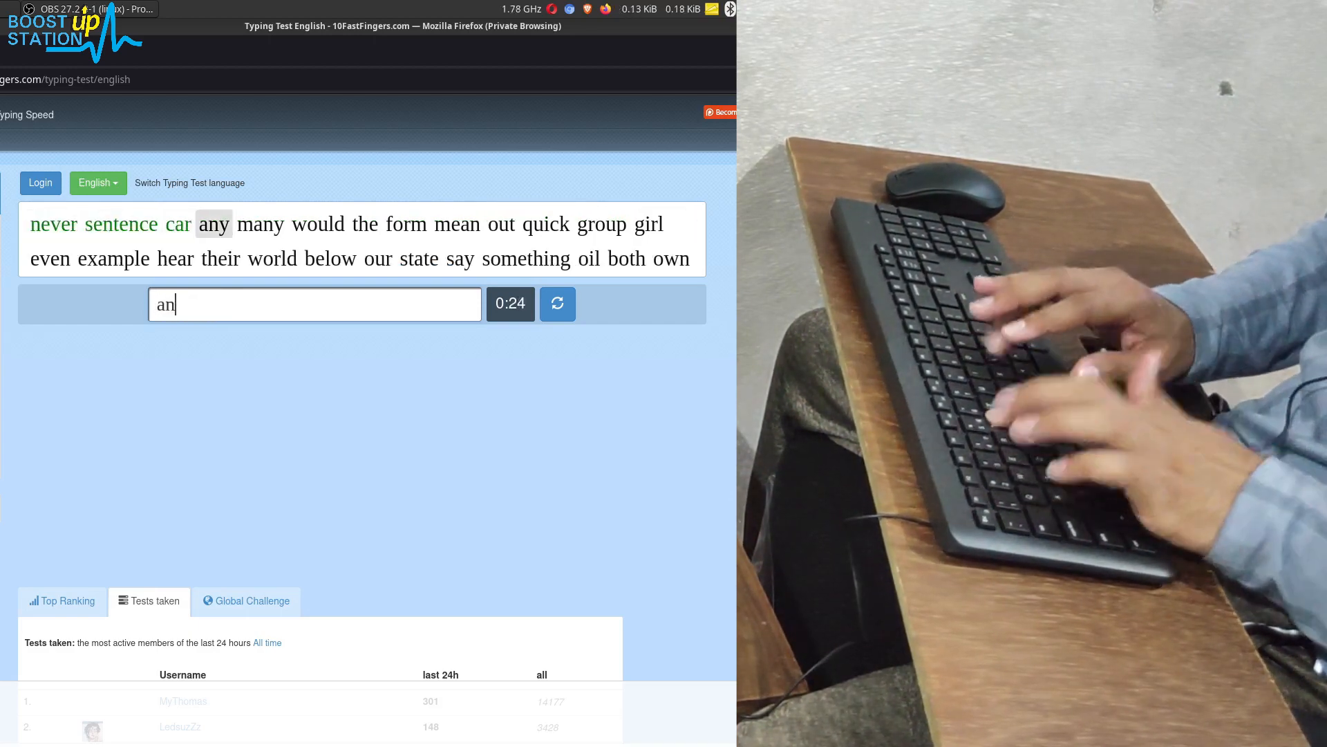
text(f)
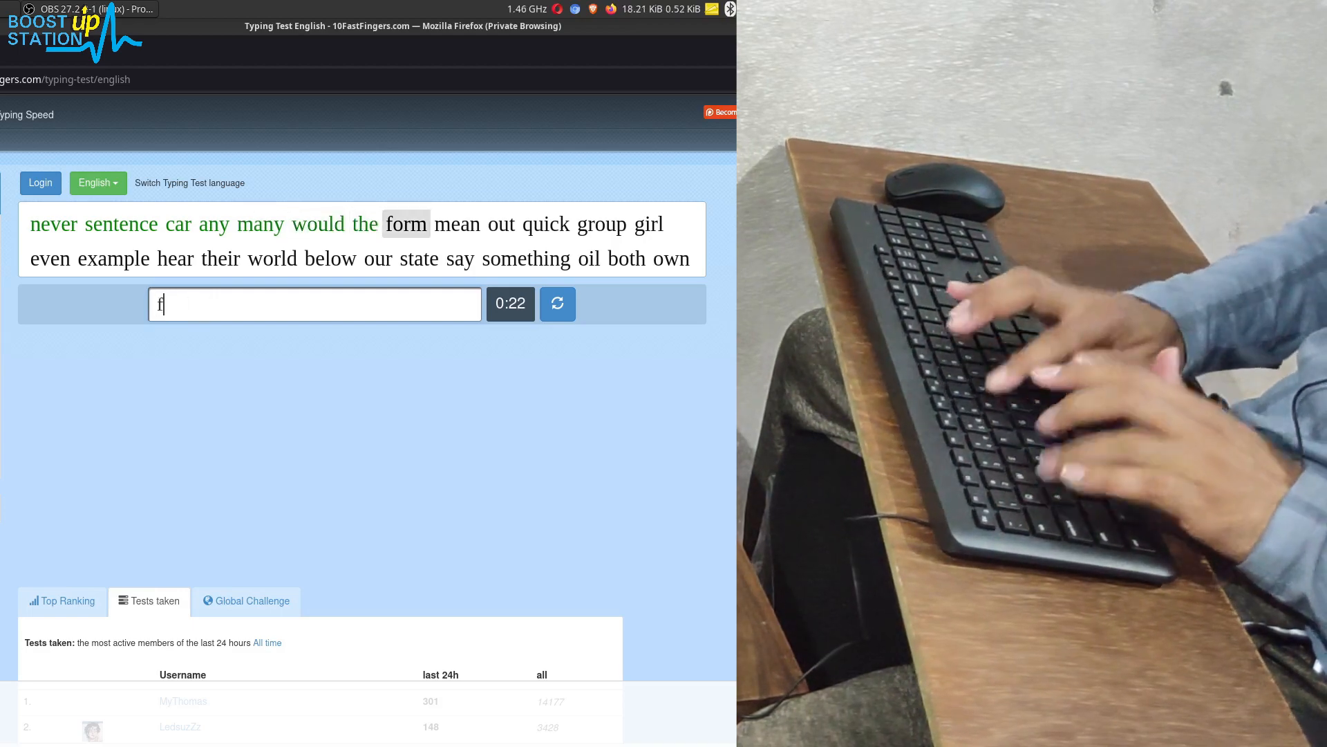
text(q)
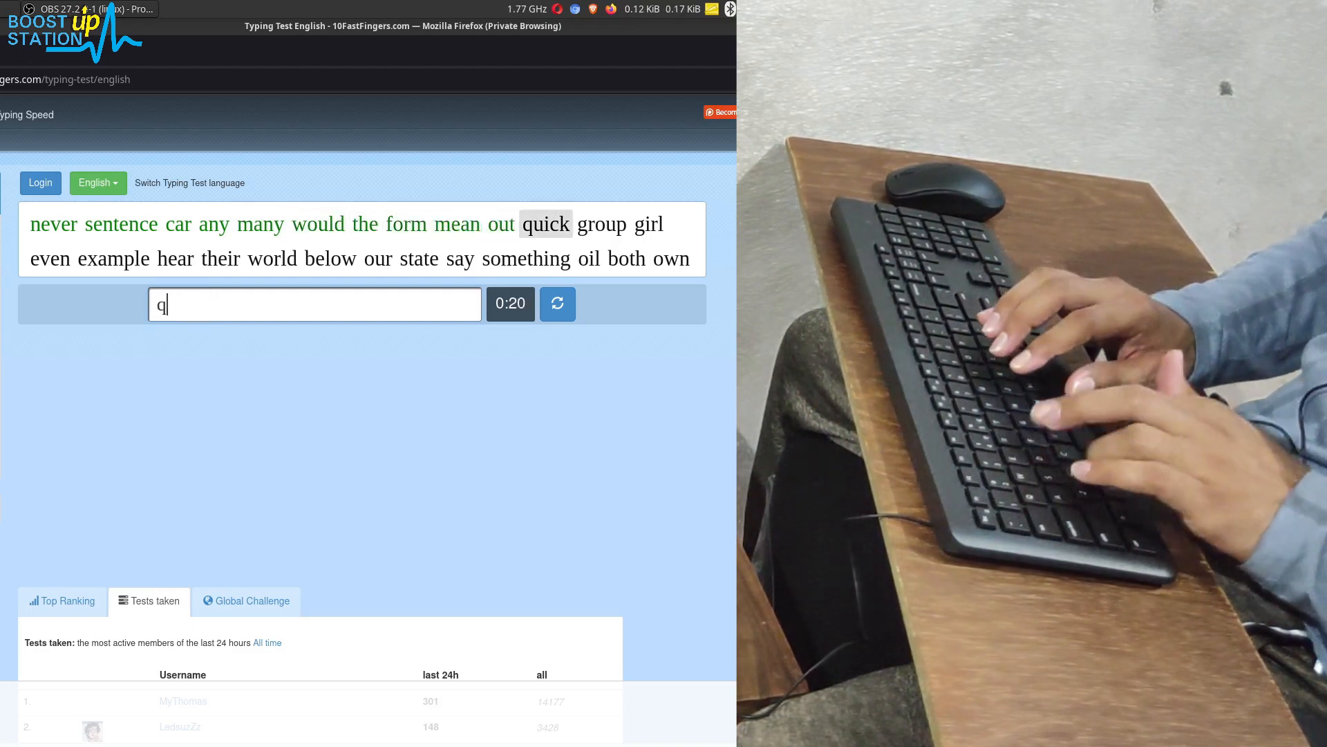
text(girl)
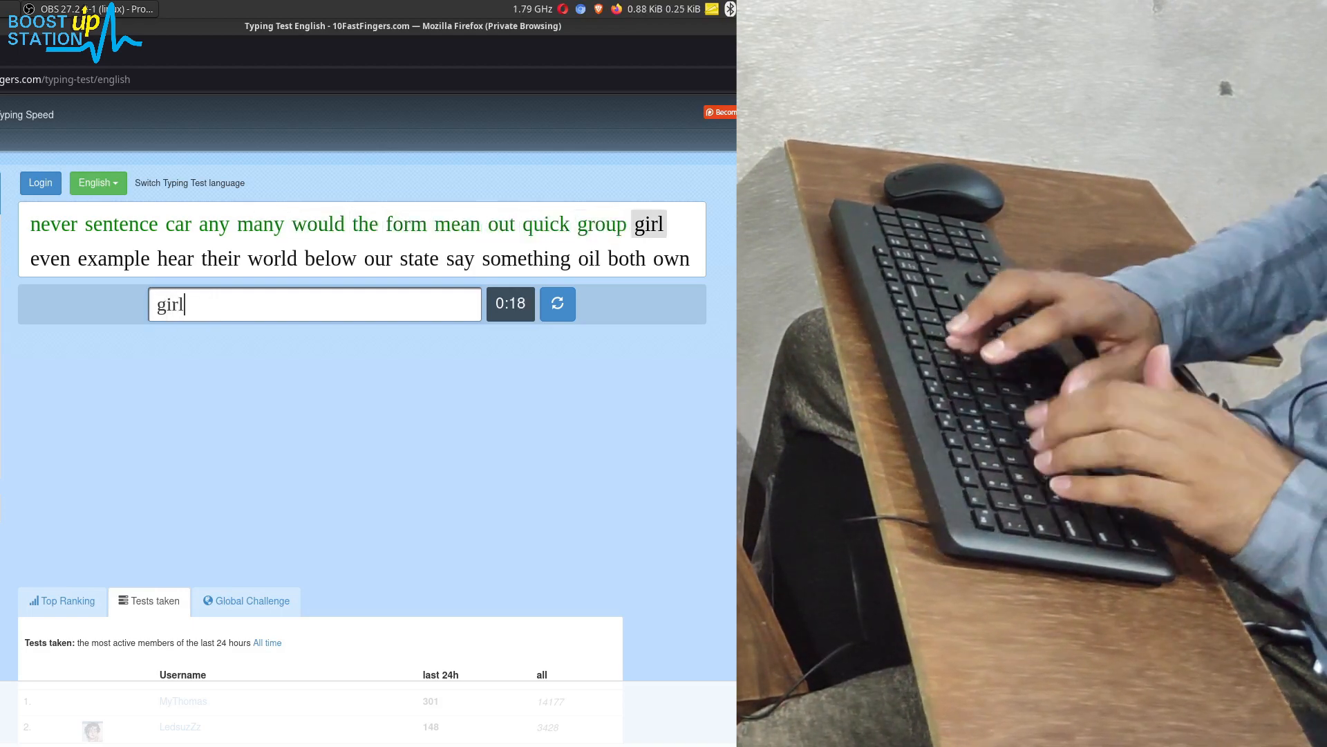
key(space)
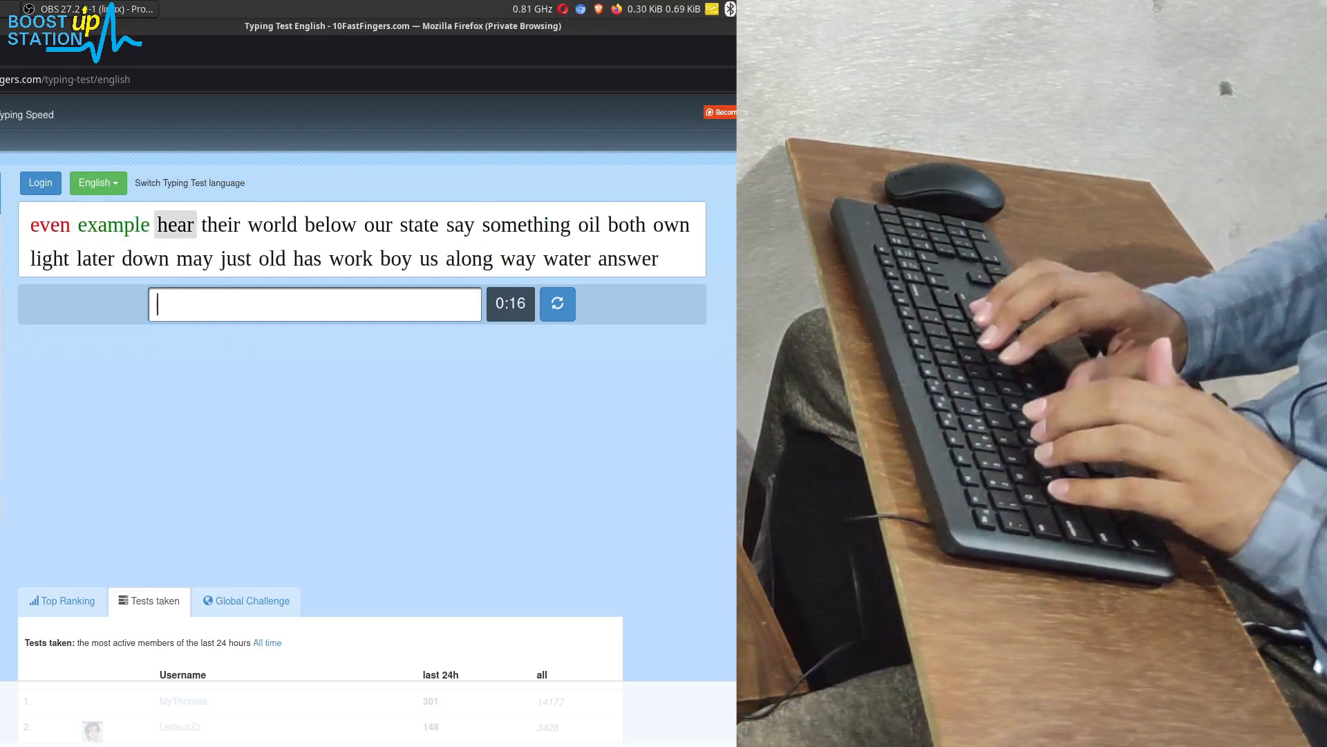
- Type the remaining words (world, something, later...) as the timer nears zero
text(world)
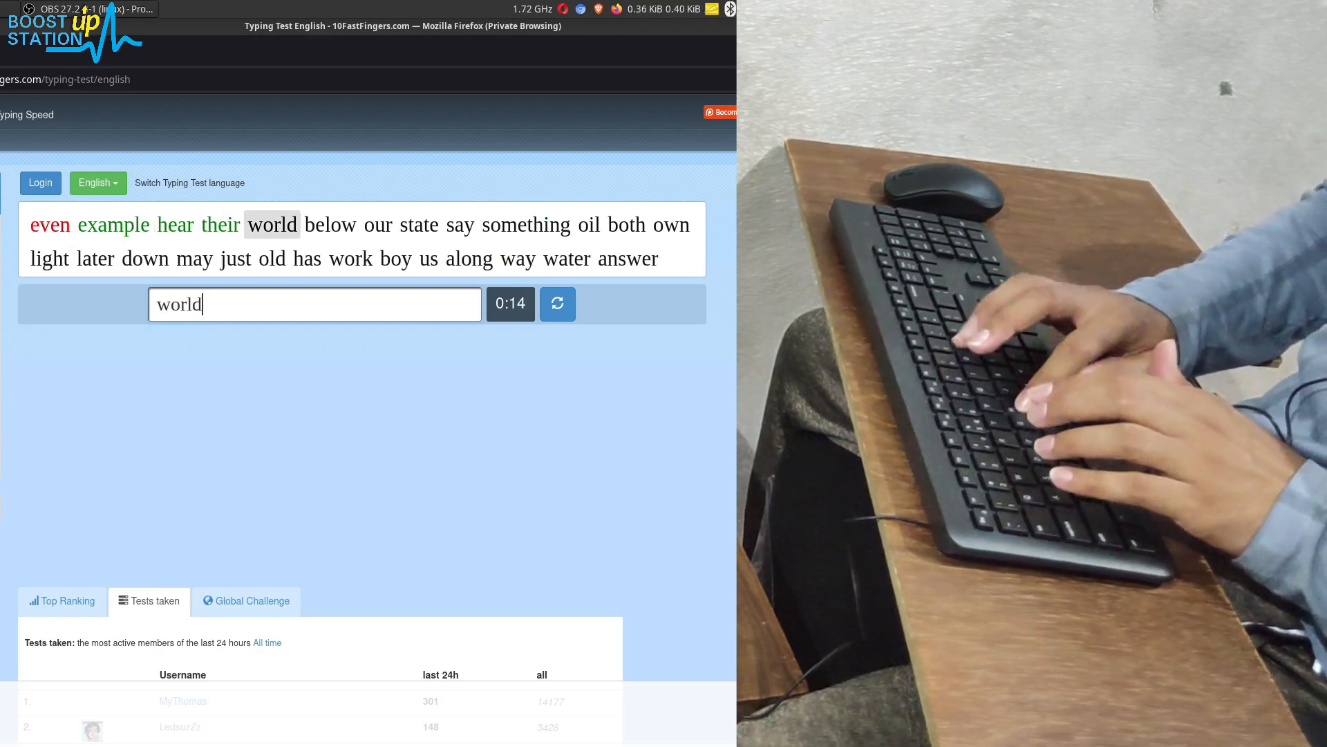
text(st)
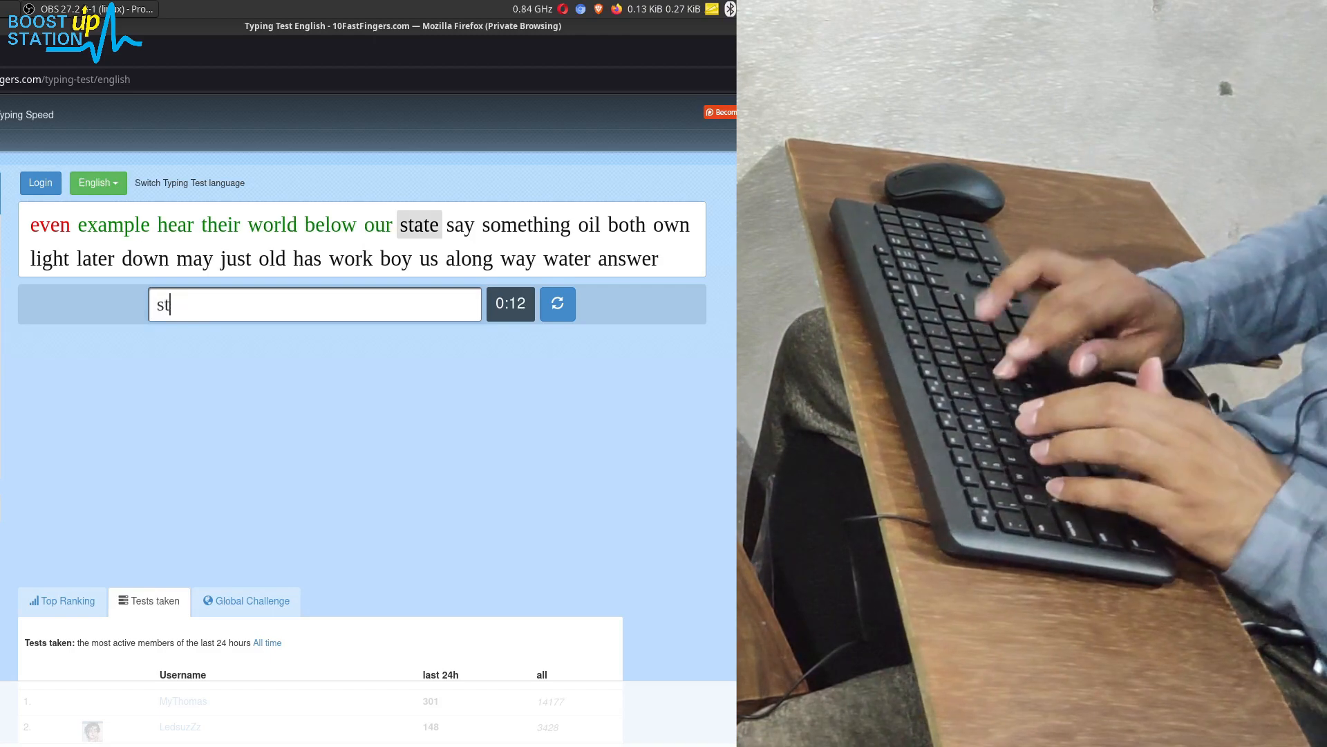
text(omethi)
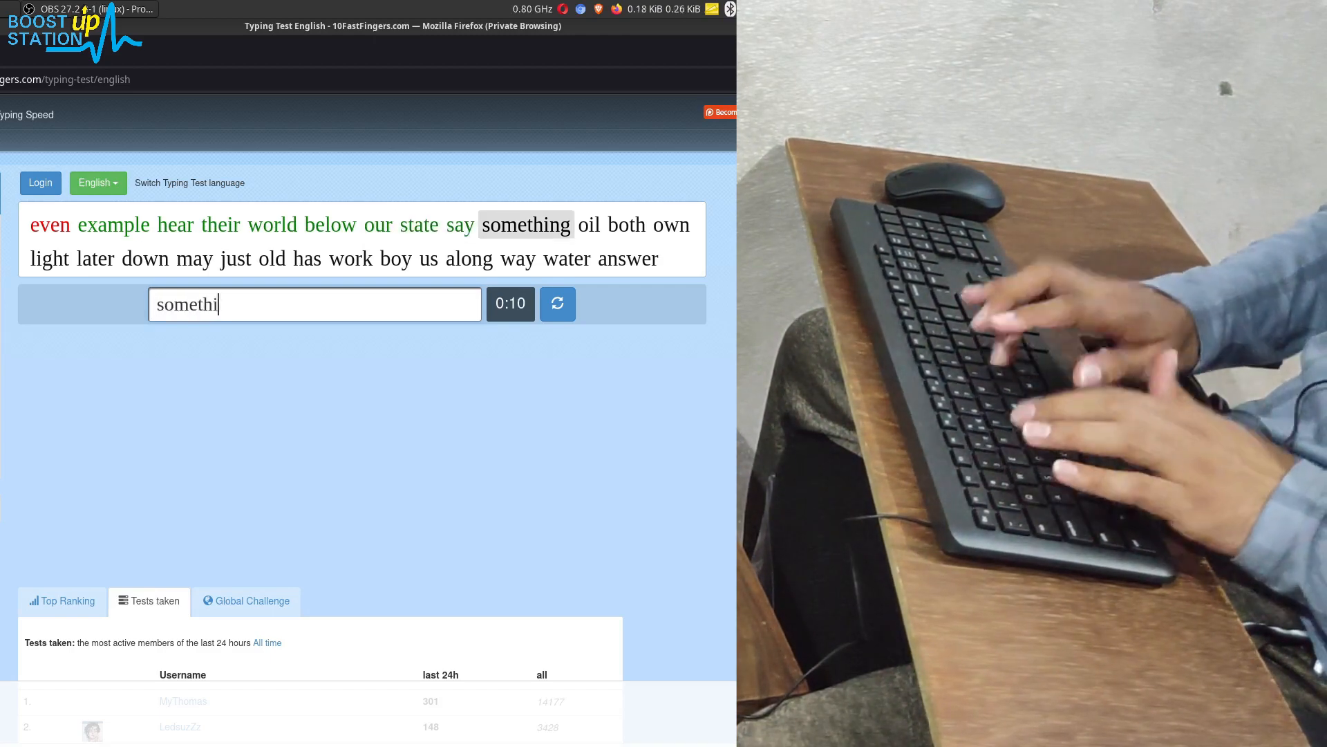
text(o)
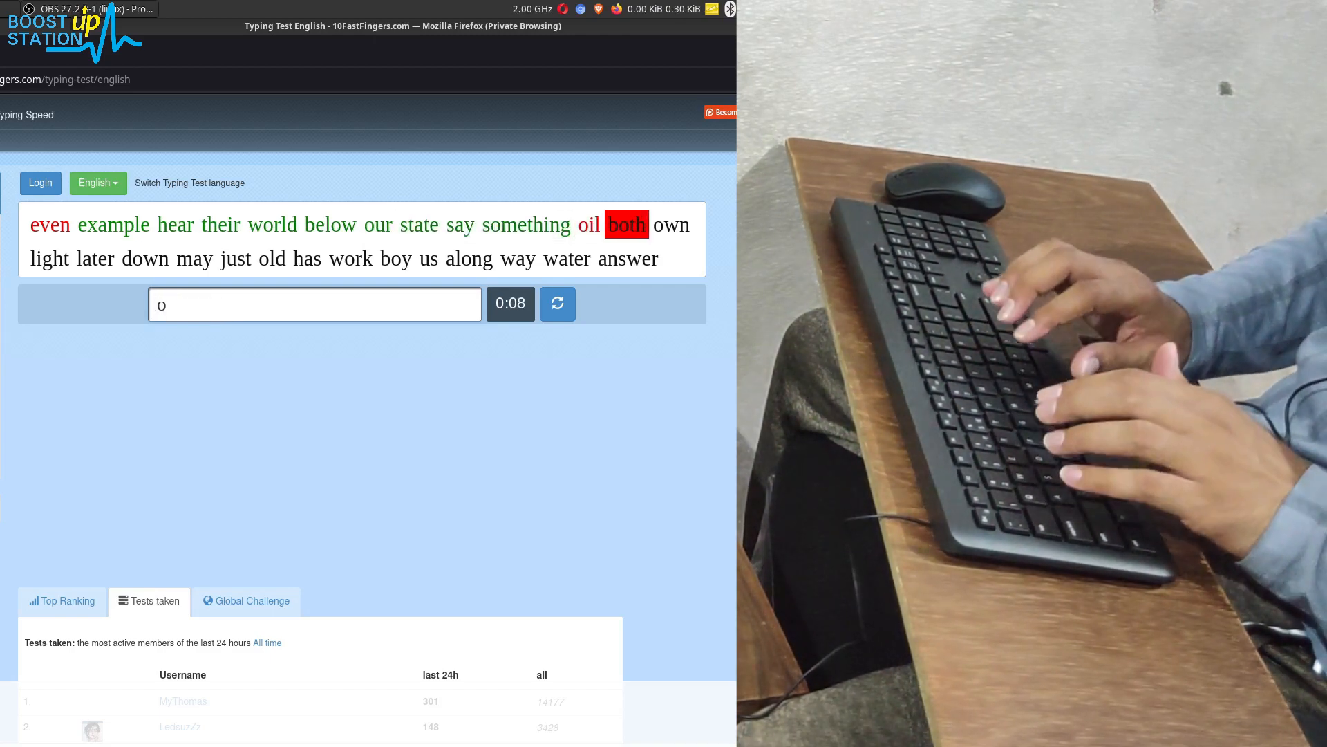
text(n)
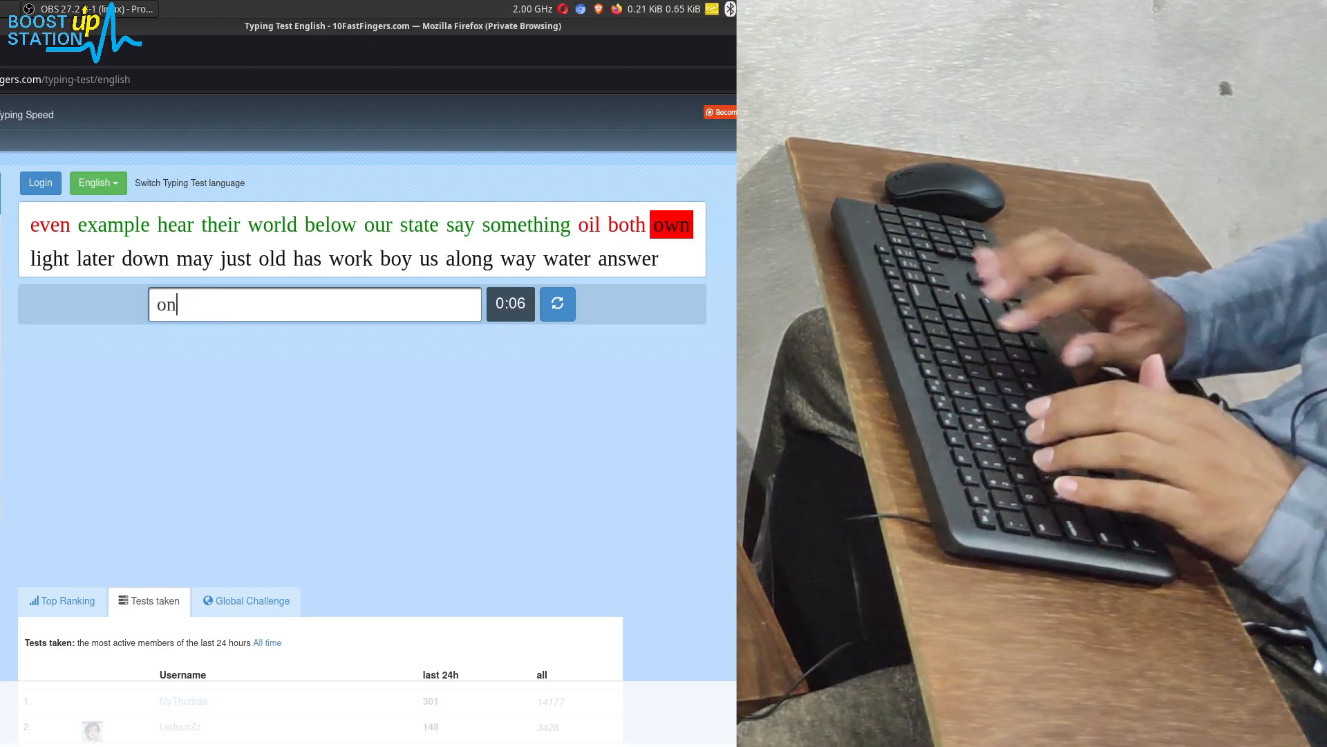
text(later)
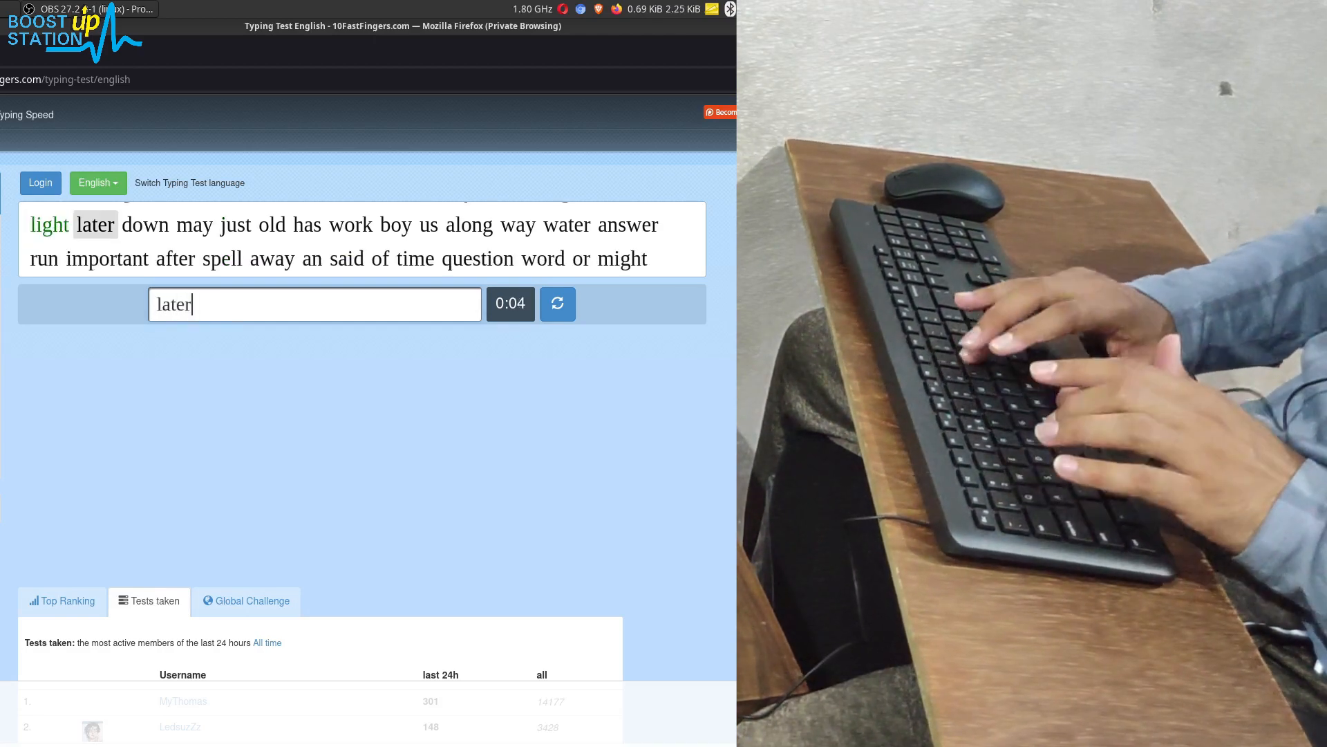
text(ju)
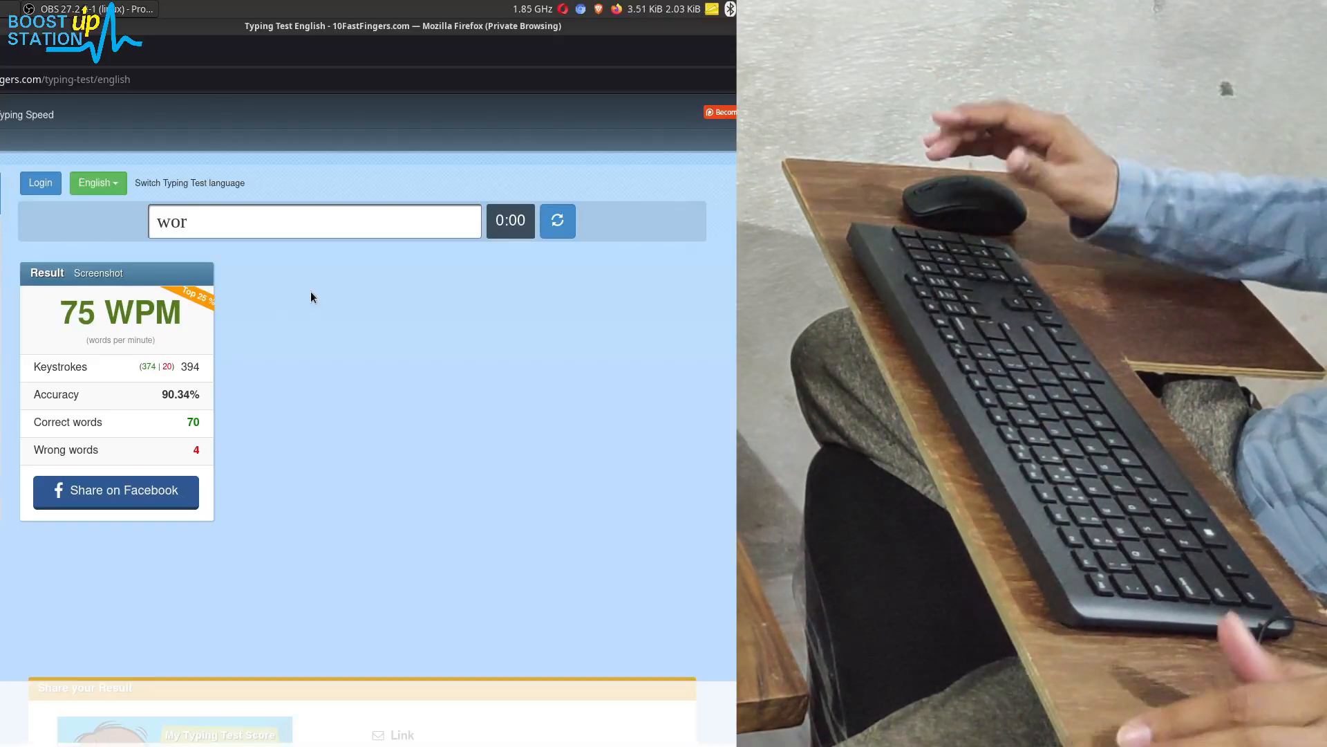
mouse_move(318, 282)
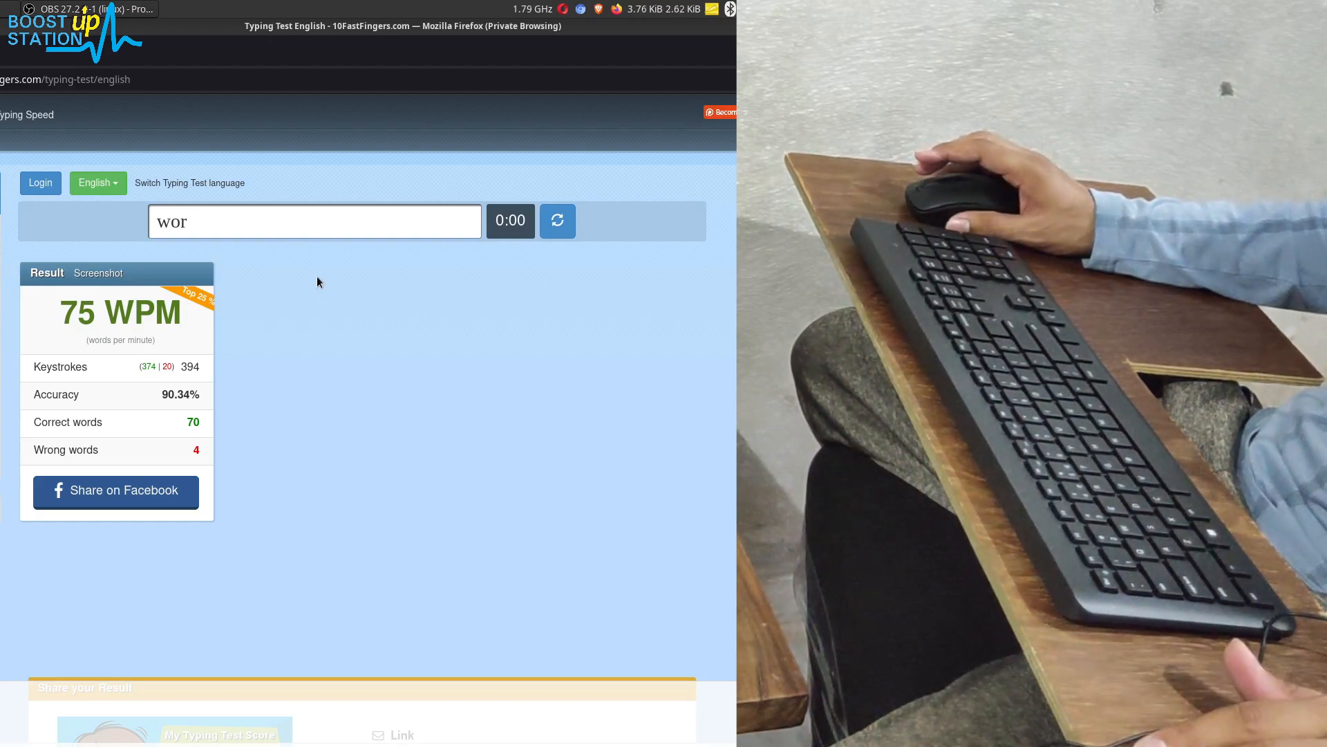